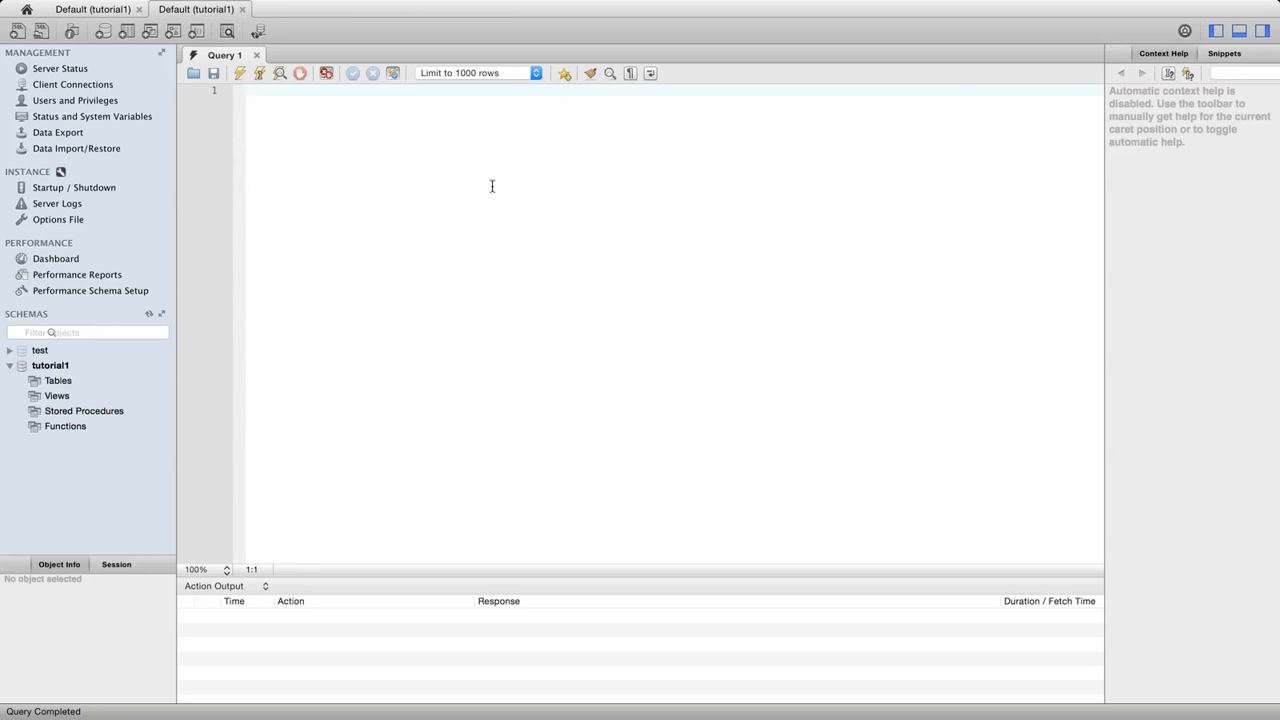
Run 'use tutorial1' and 'show tables', then 'drop table users'.
text(use tutorial1)
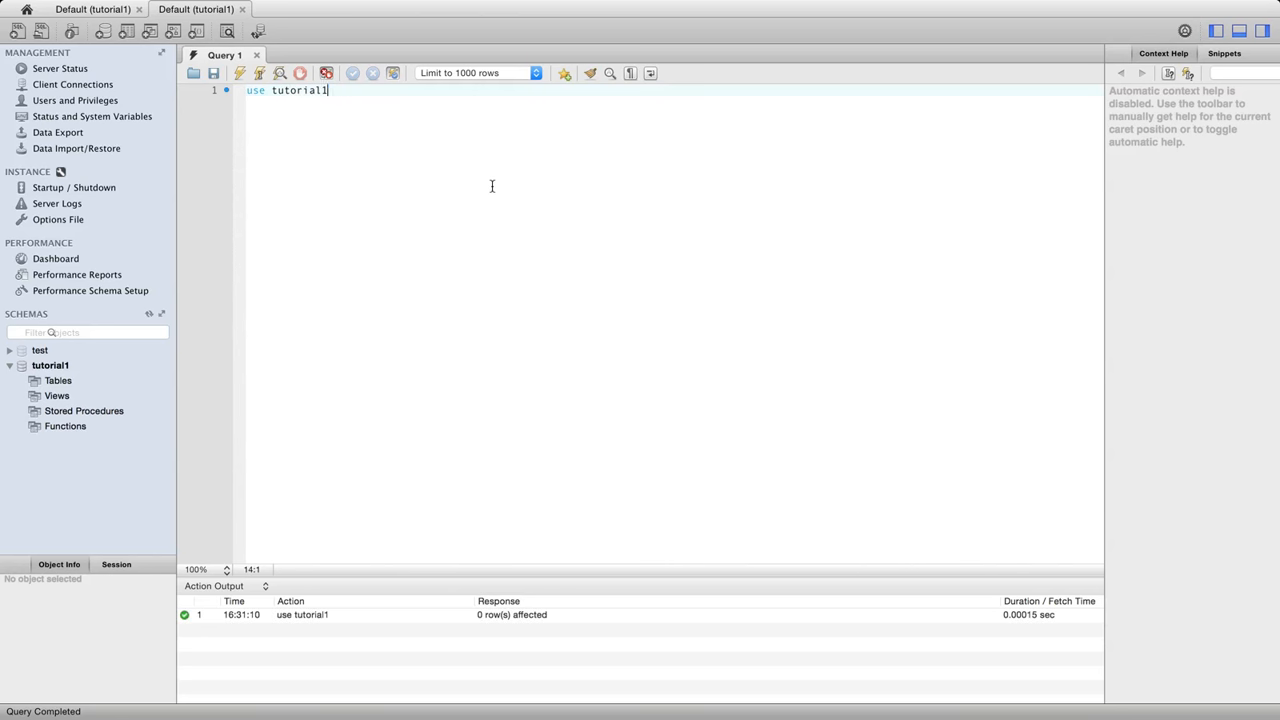
text(show tables)
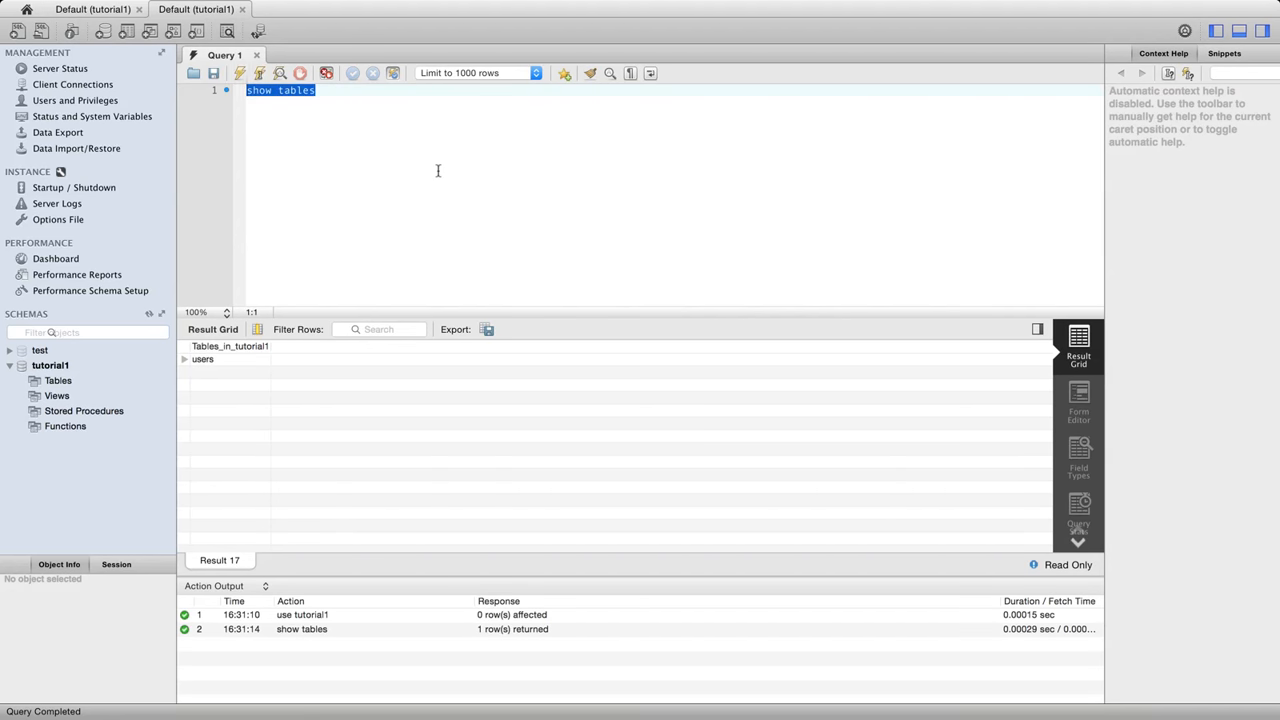
text(drop table)
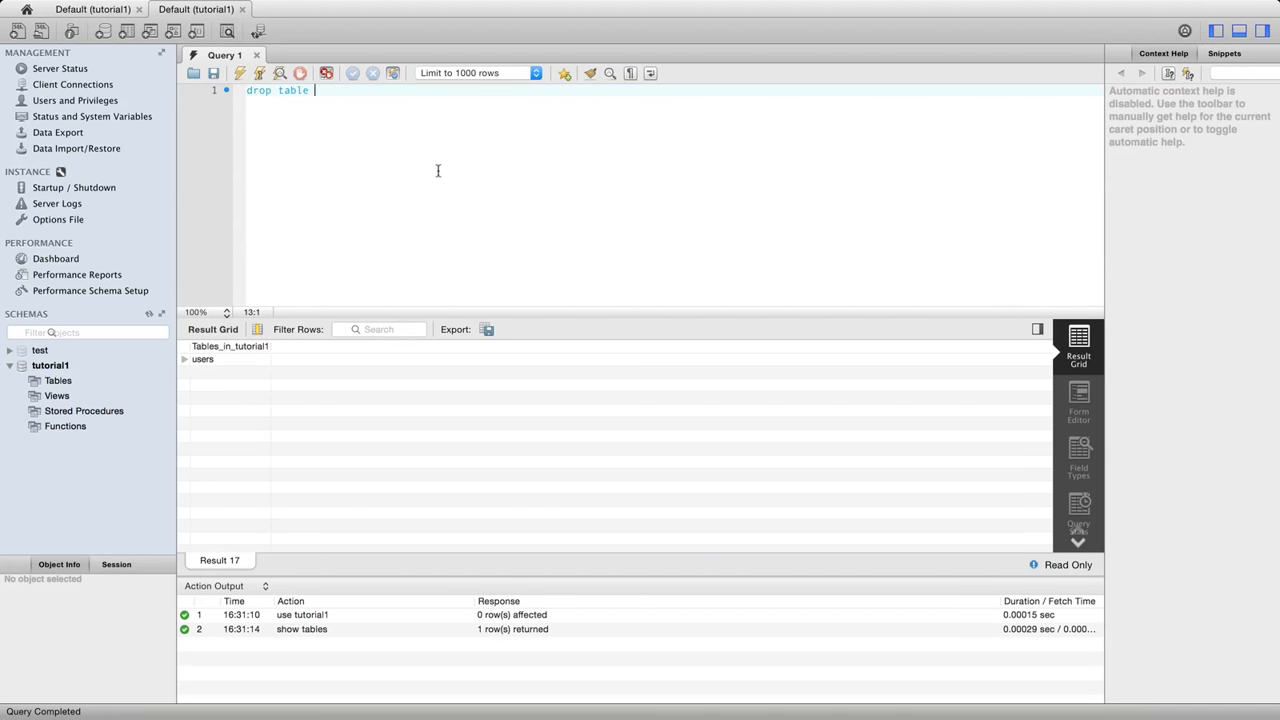
text(users)
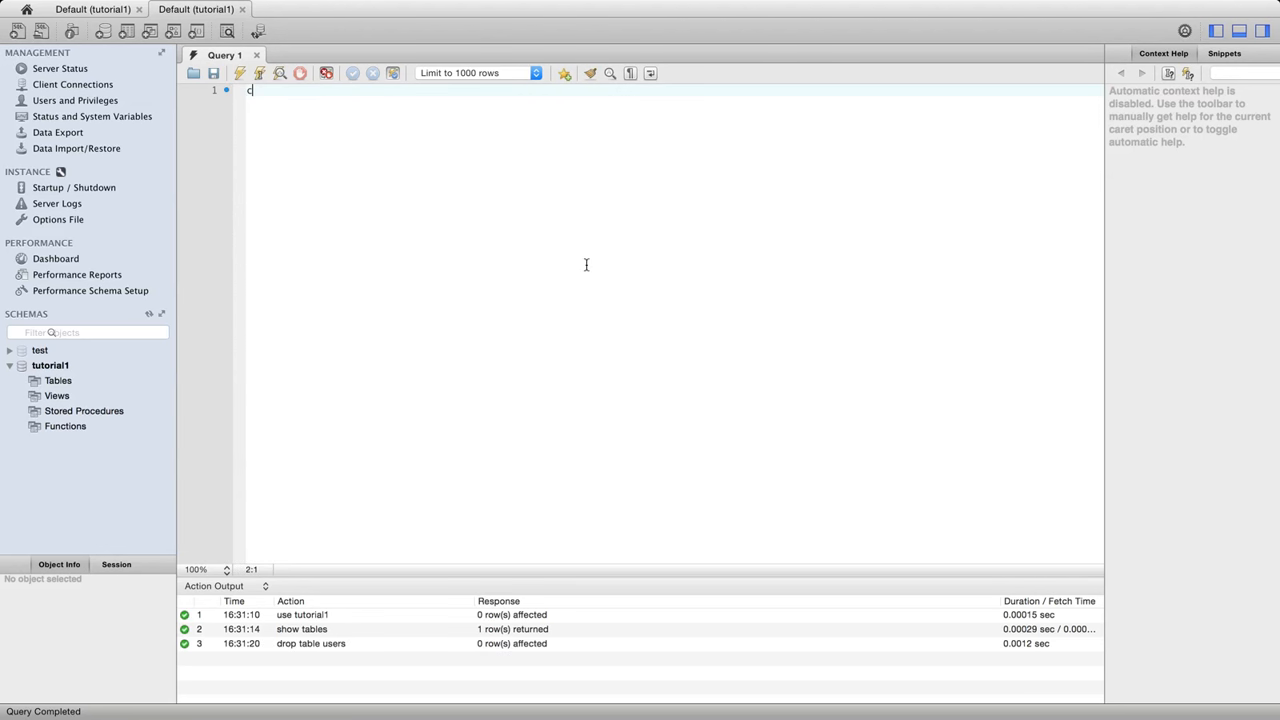
Type 'create table users (id int, name text, email text)' without running it.
text(reate table users)
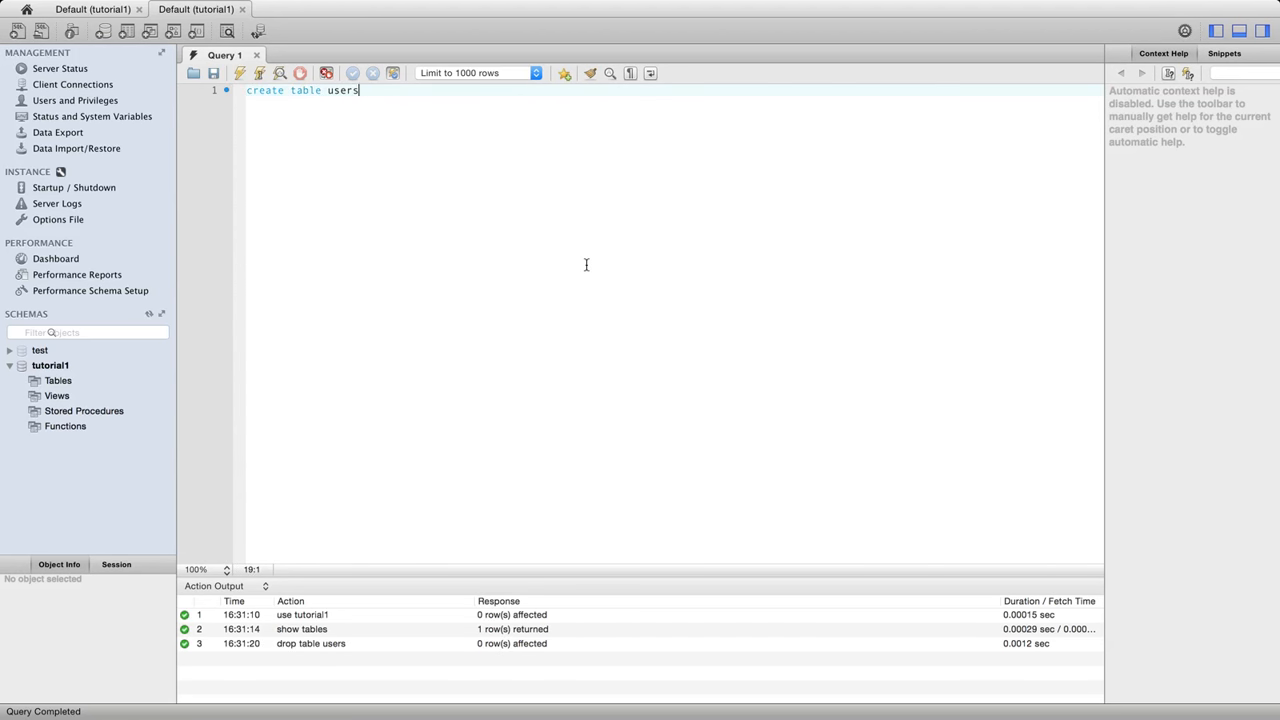
text(()
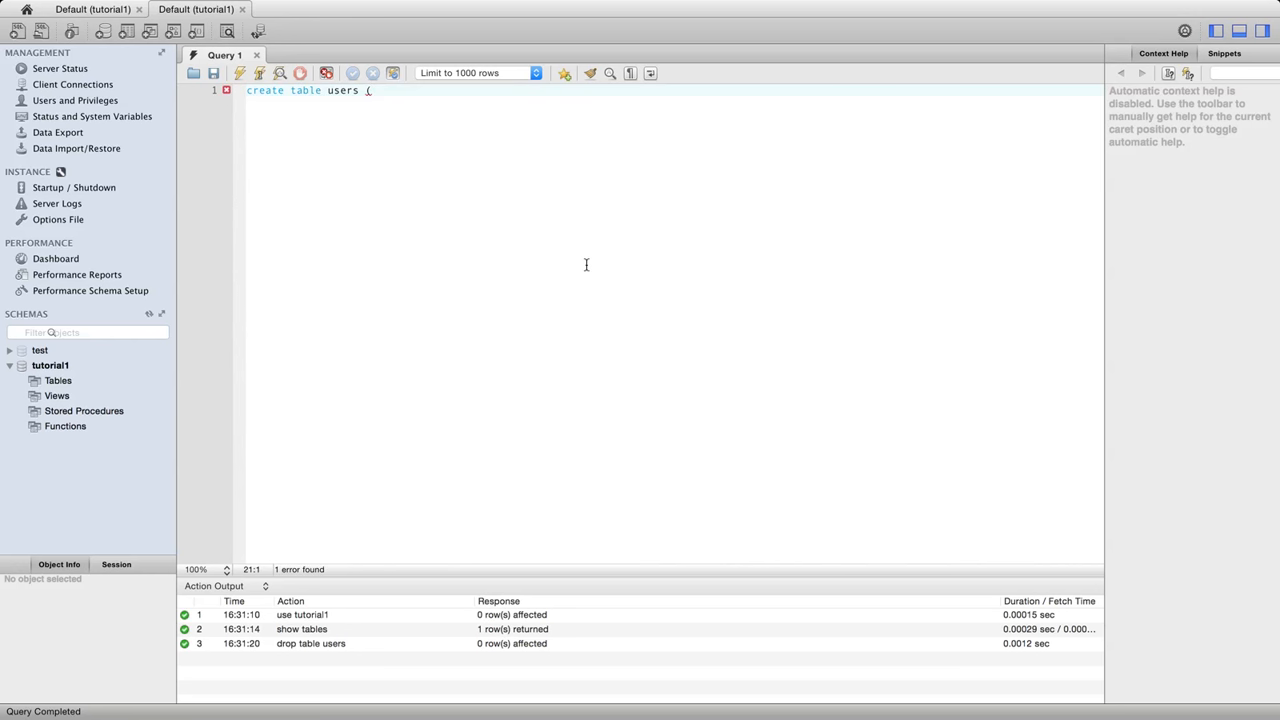
text(id int, name text)
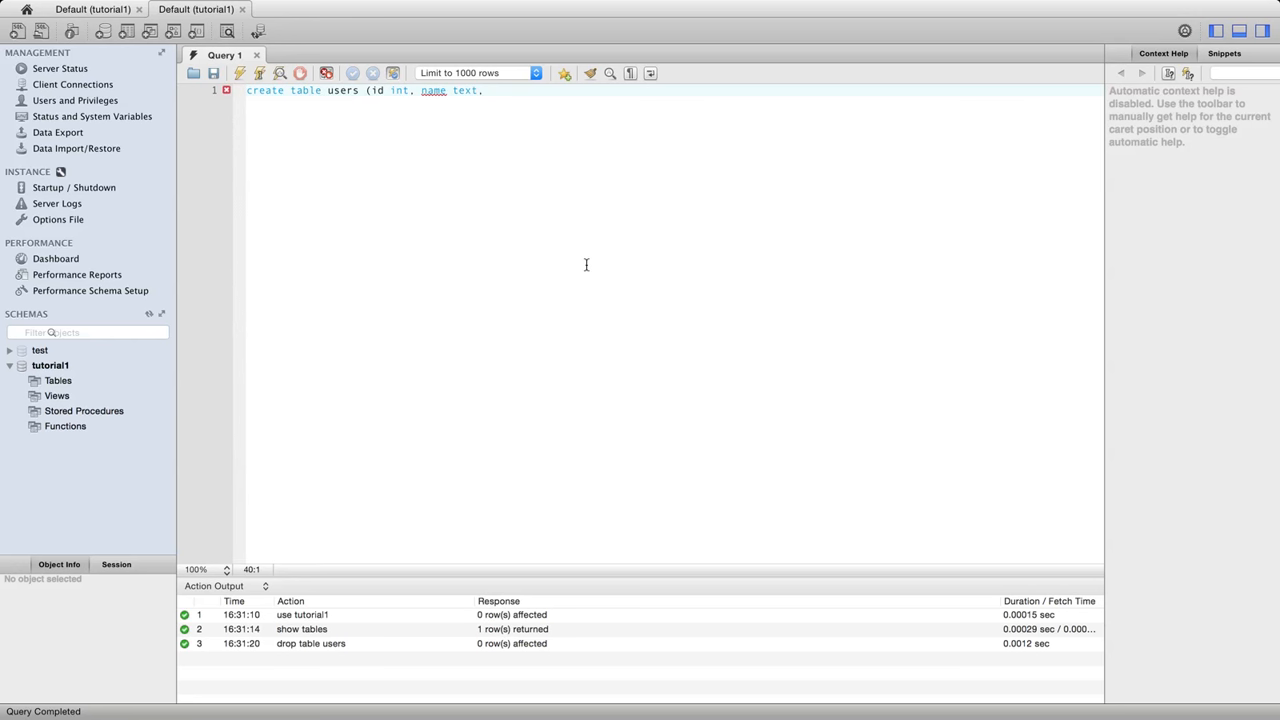
text(, email)
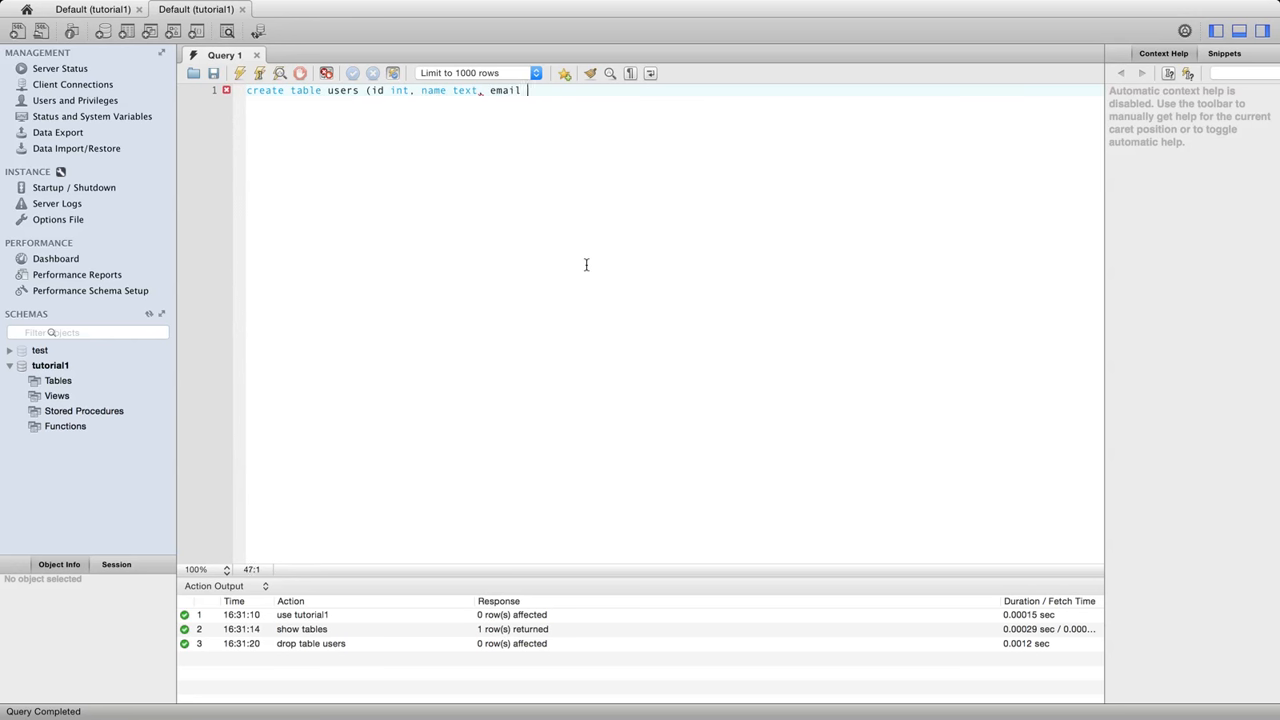
text(text))
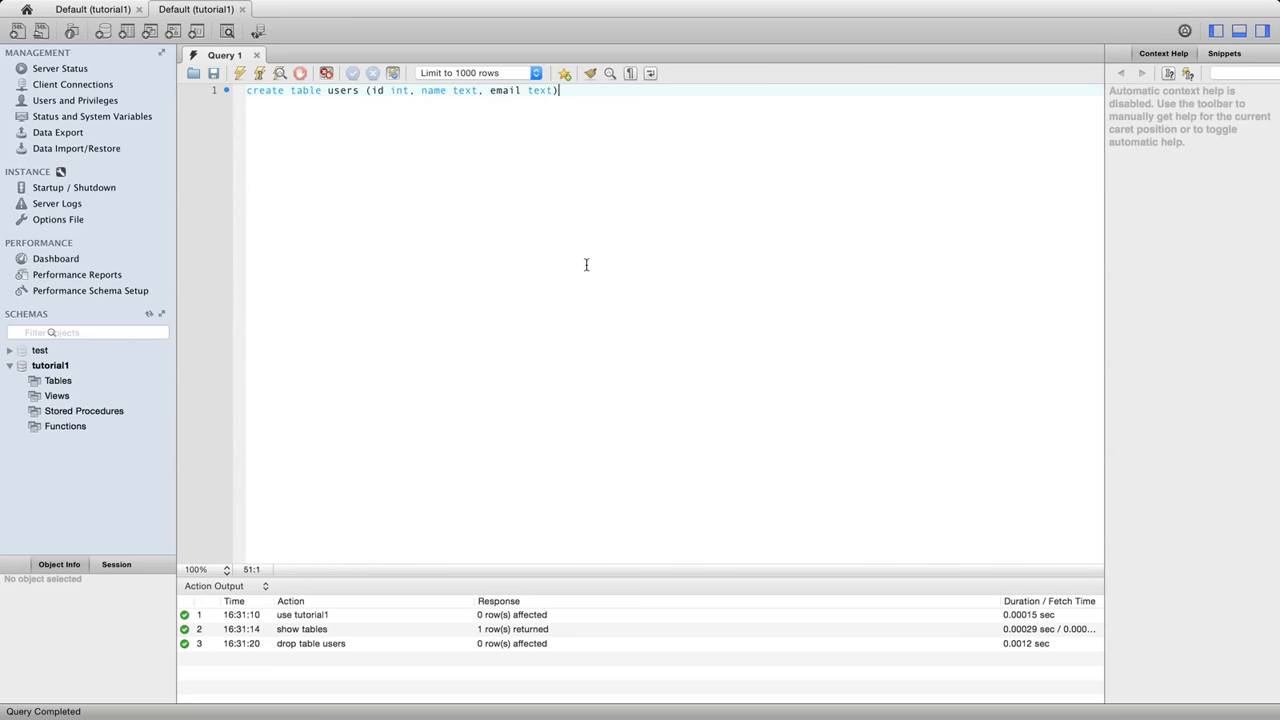
mouse_move(450, 135)
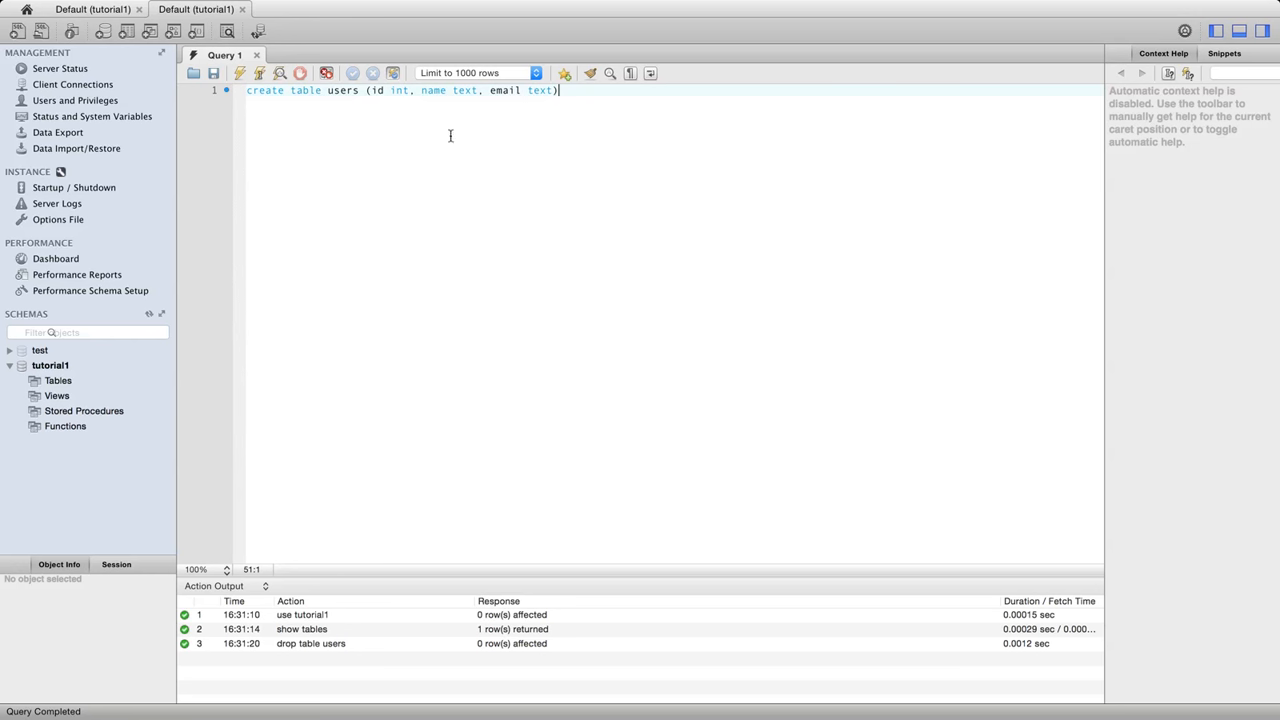
mouse_move(474, 143)
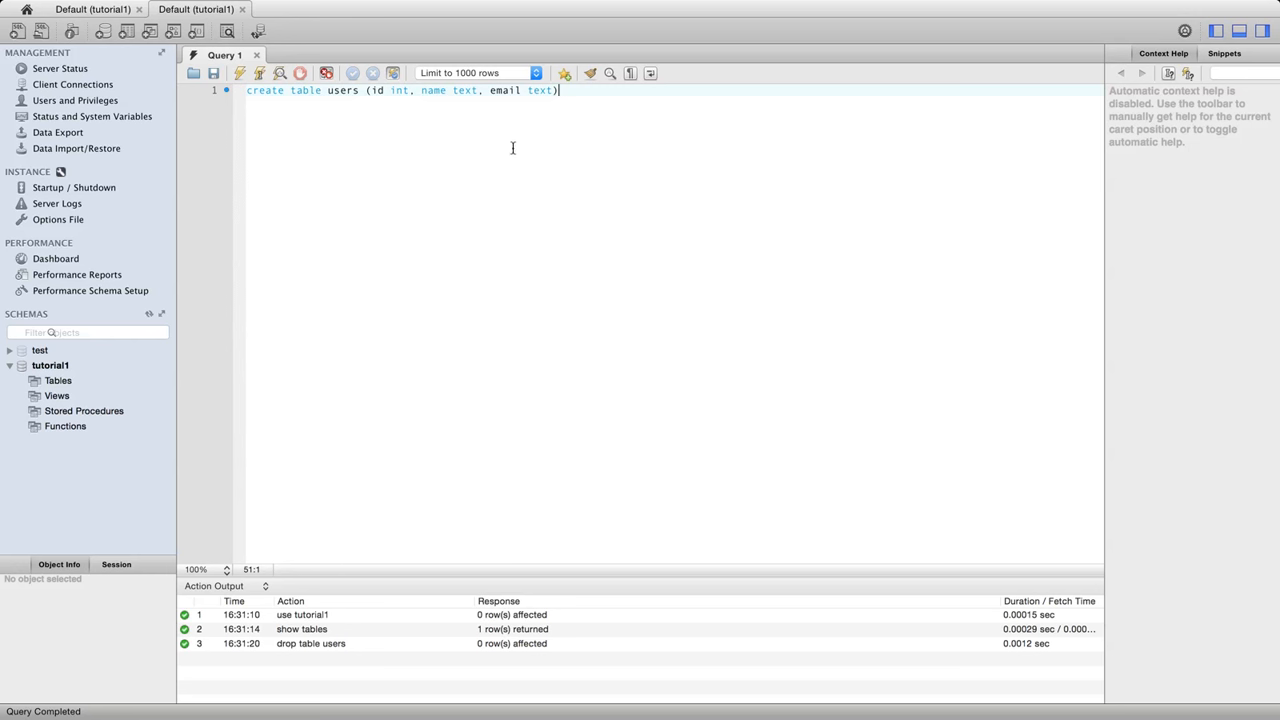
mouse_move(527, 147)
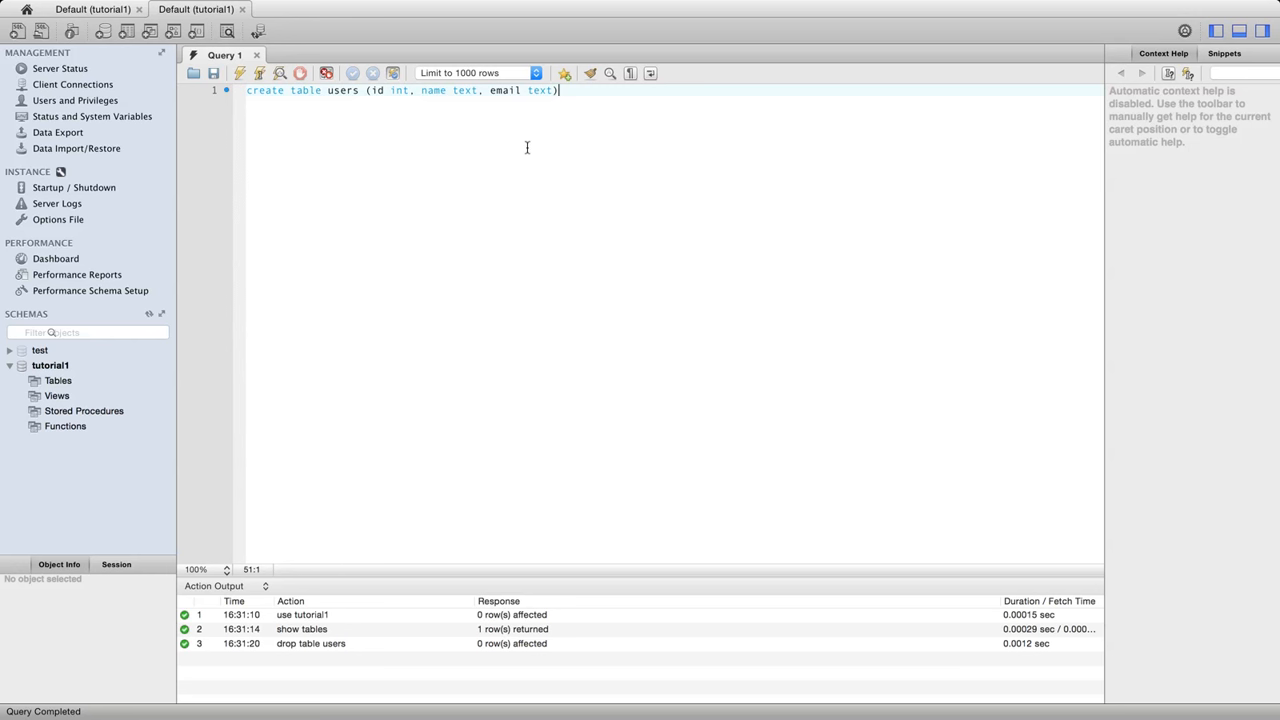
click(346, 90)
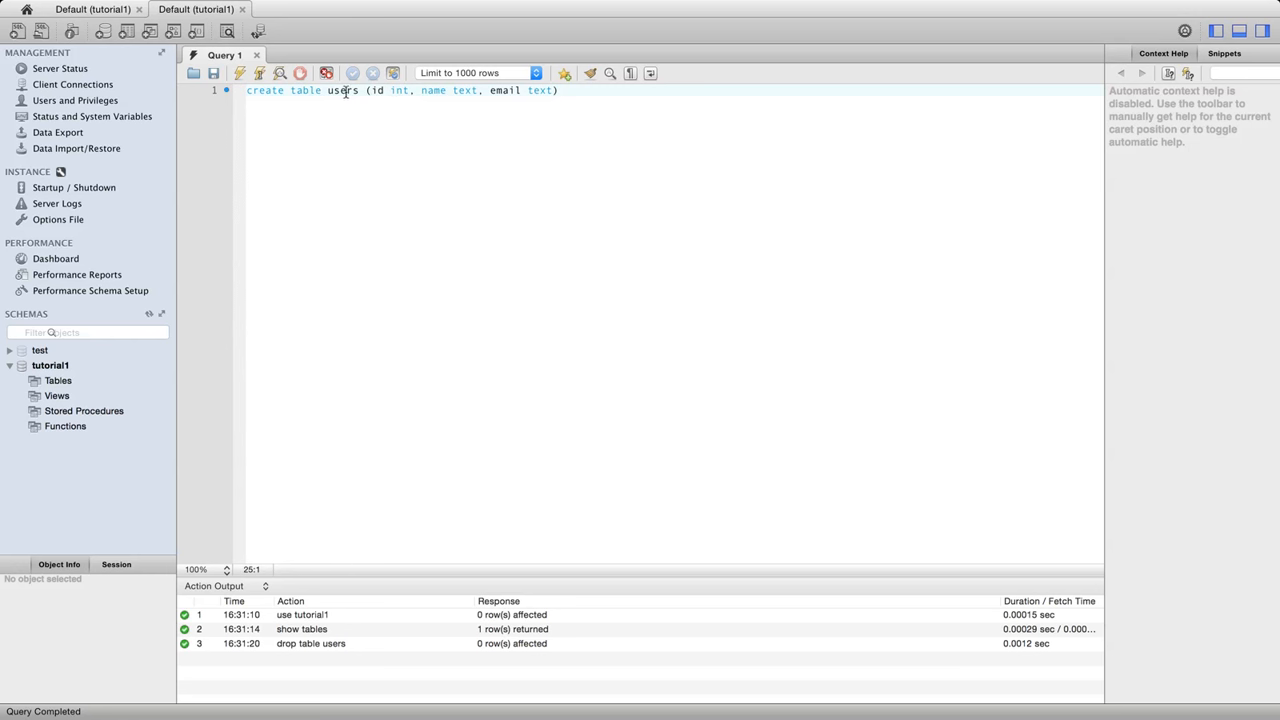
double_click(399, 90)
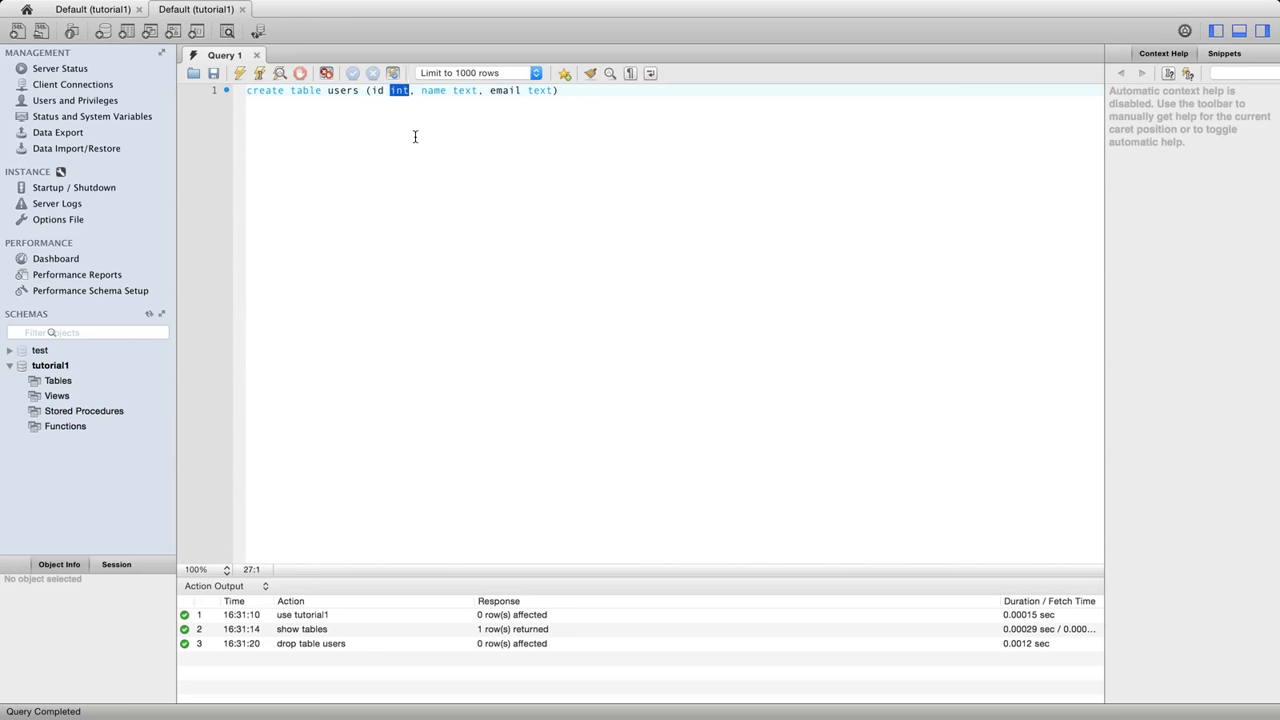
mouse_move(465, 90)
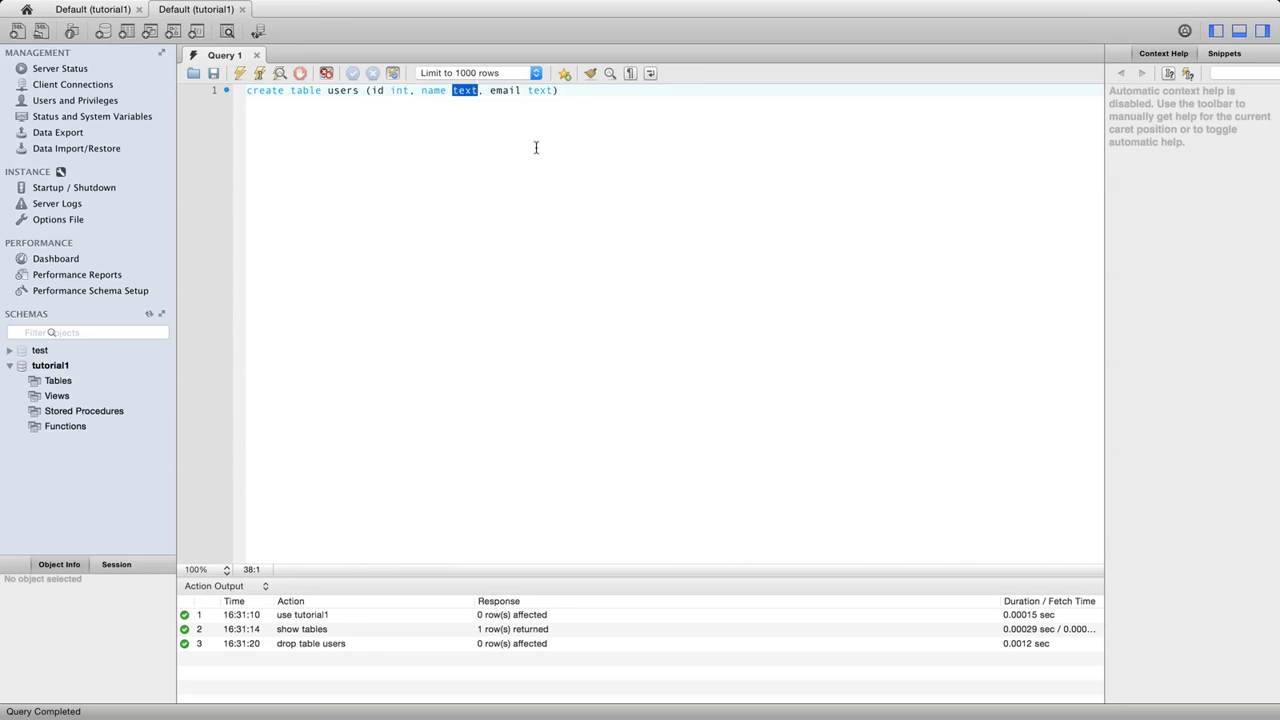
mouse_move(524, 149)
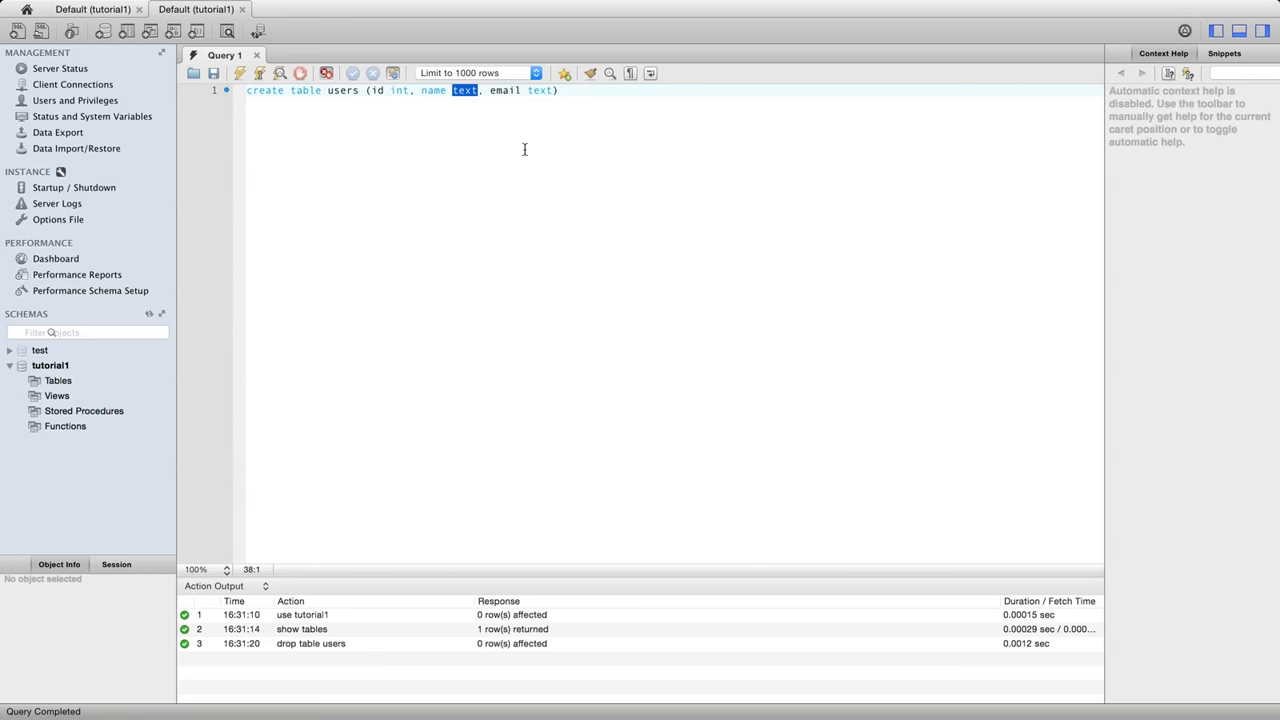
double_click(377, 90)
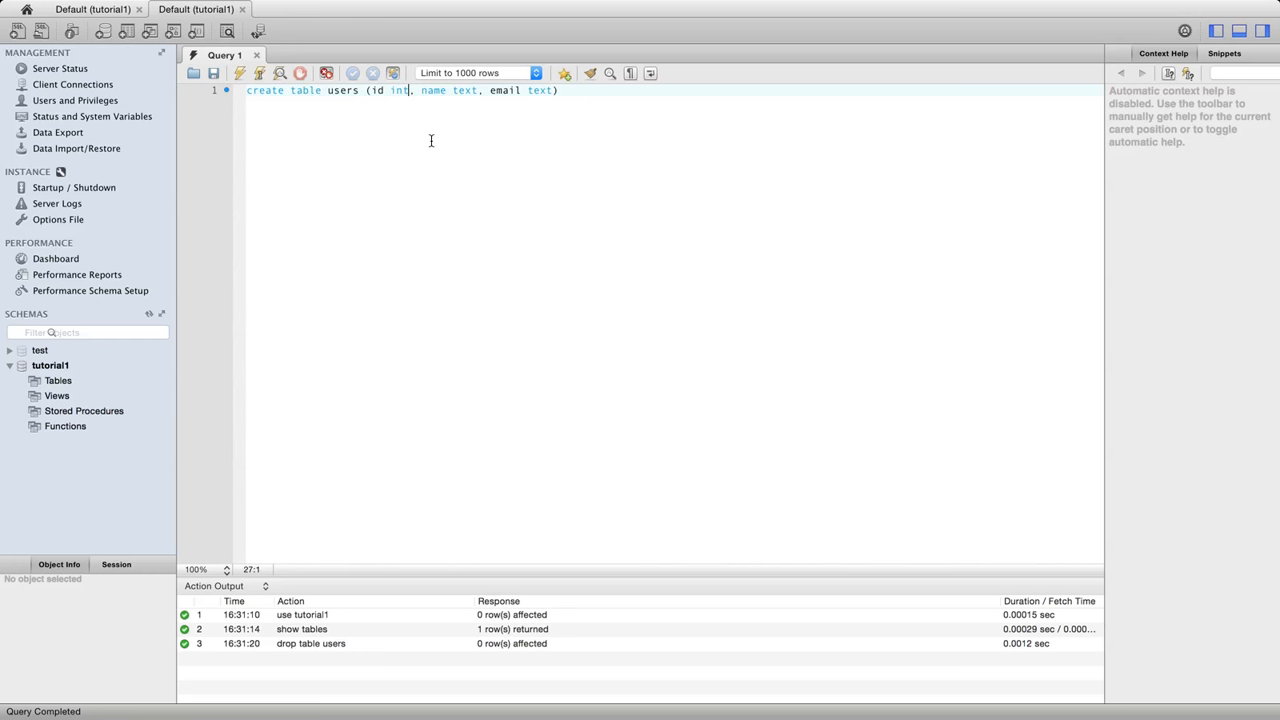
Make id the primary key in the create statement and execute it.
text(primary key)
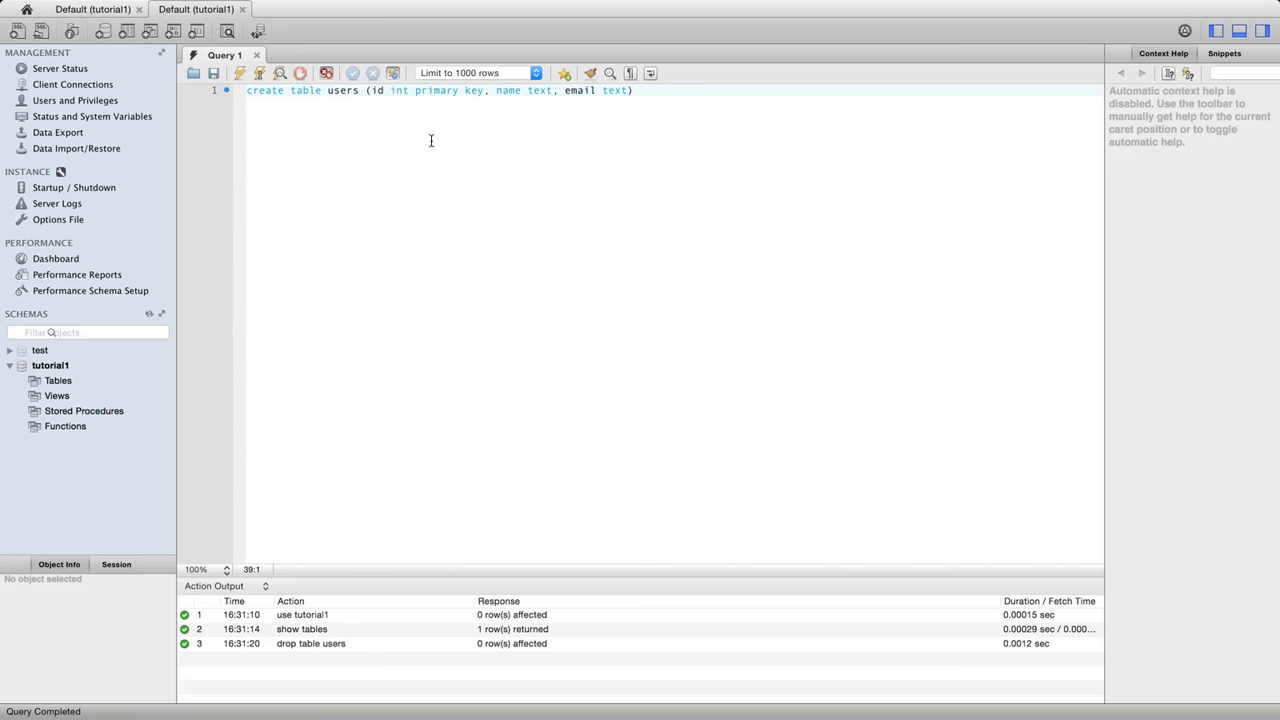
double_click(399, 90)
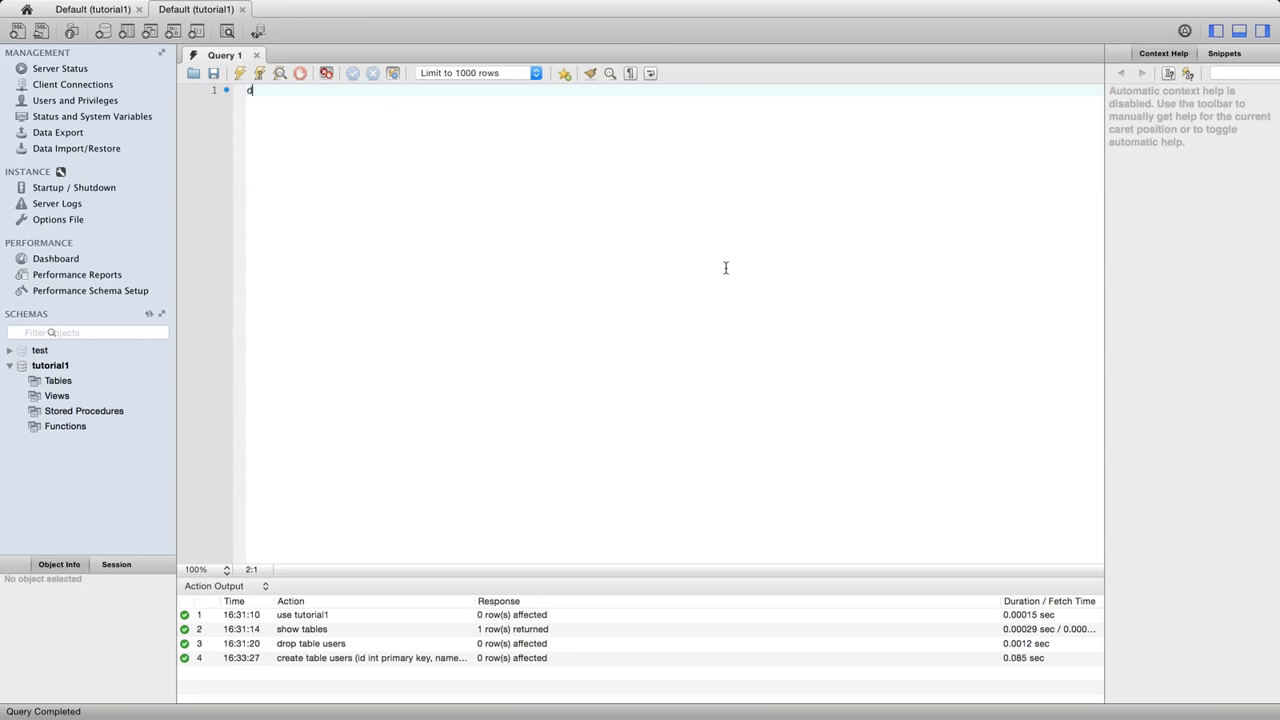
Run 'desc users' and point out that id does not allow nulls.
text(desc users)
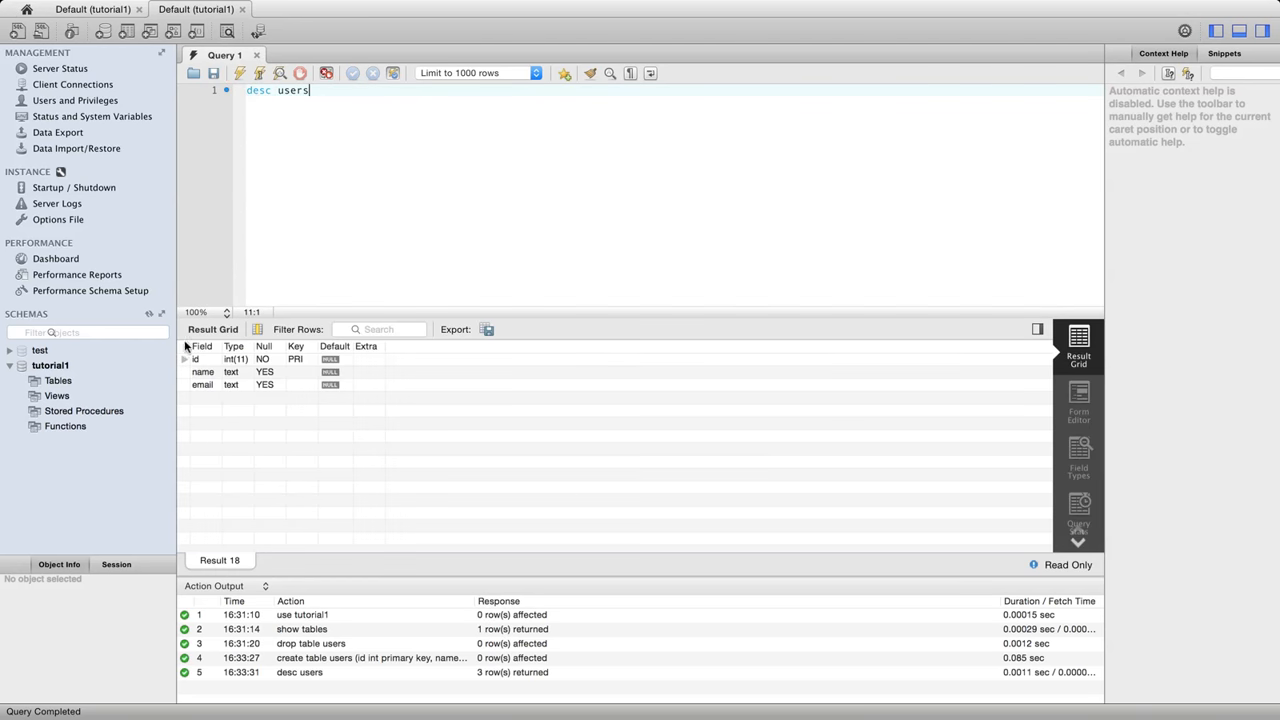
click(202, 358)
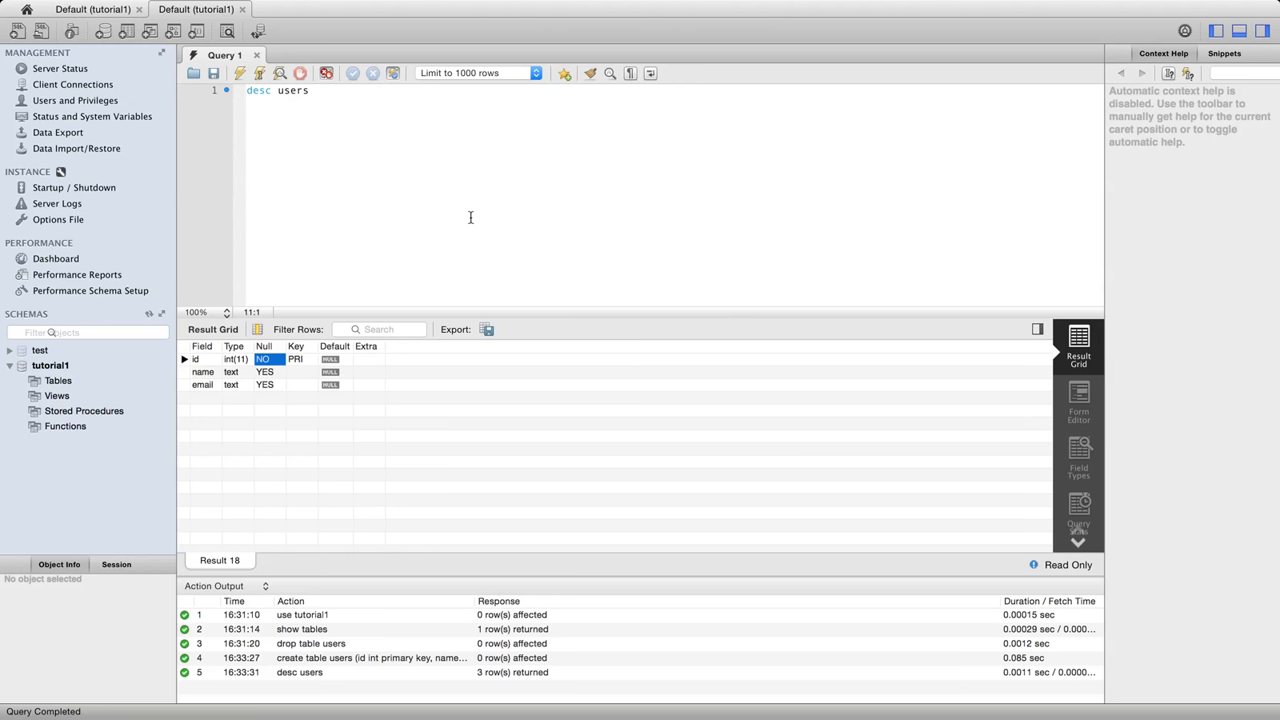
mouse_move(394, 321)
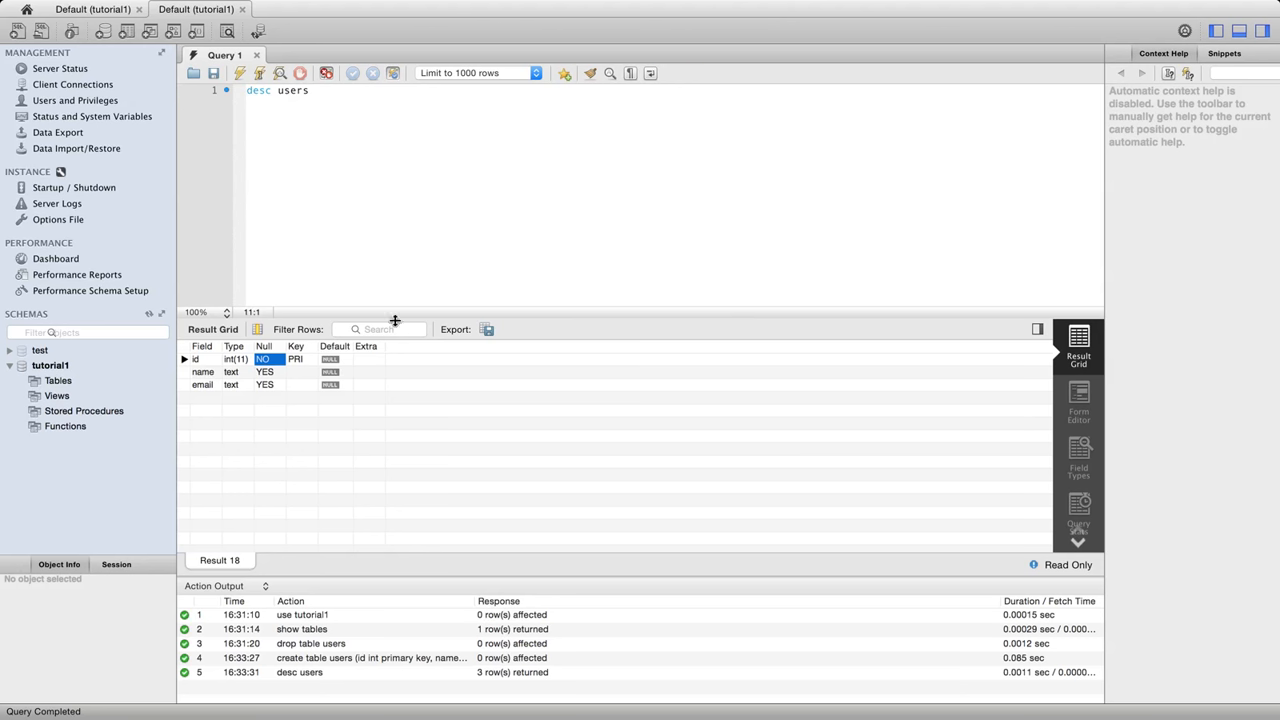
click(296, 359)
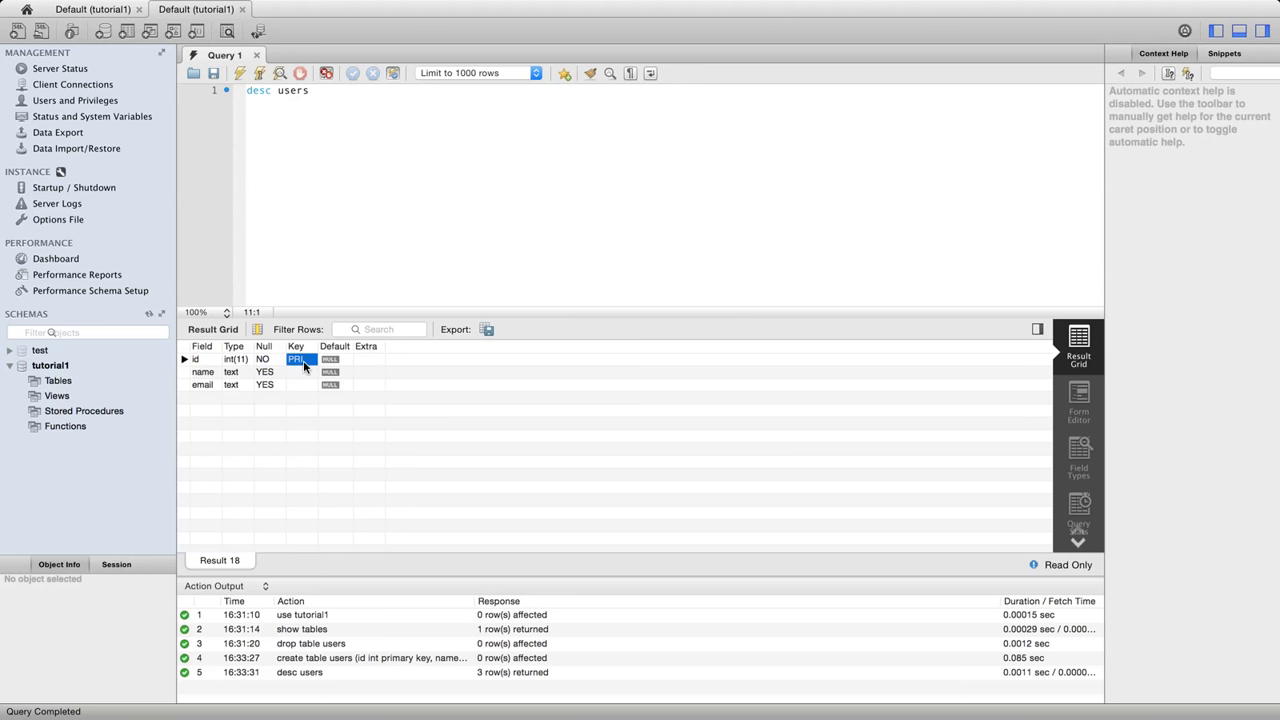
click(237, 358)
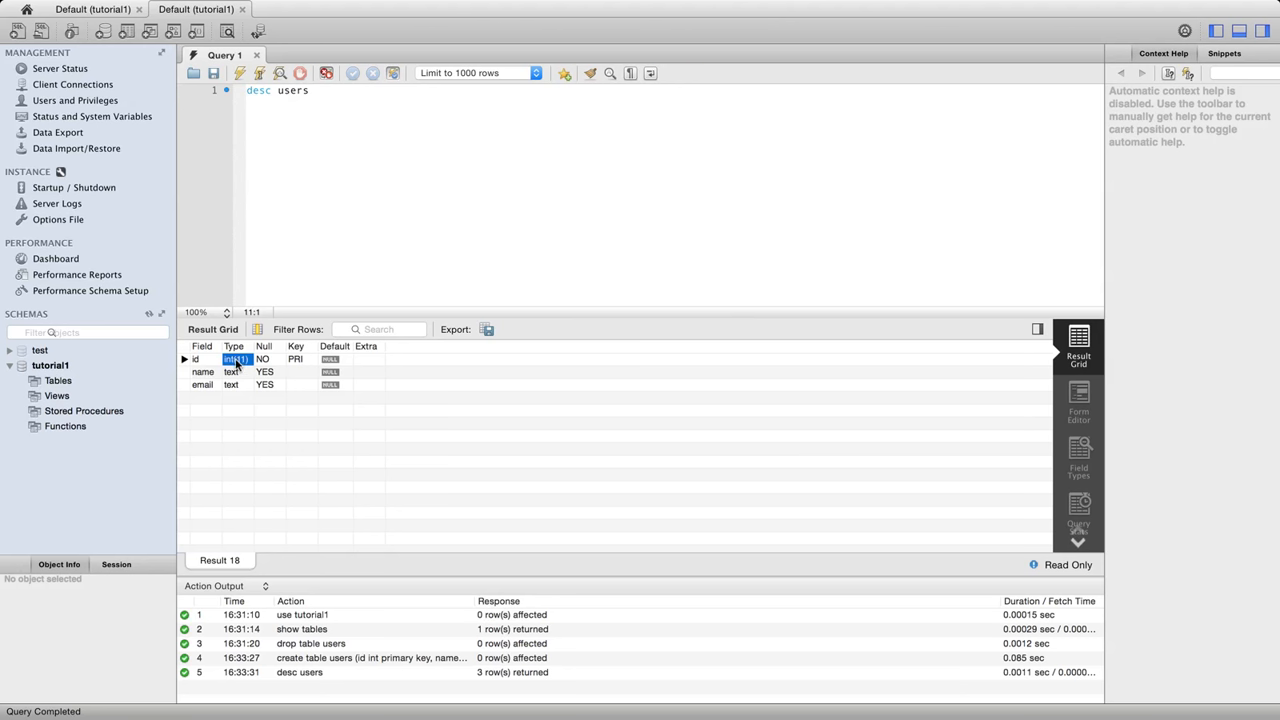
mouse_move(242, 368)
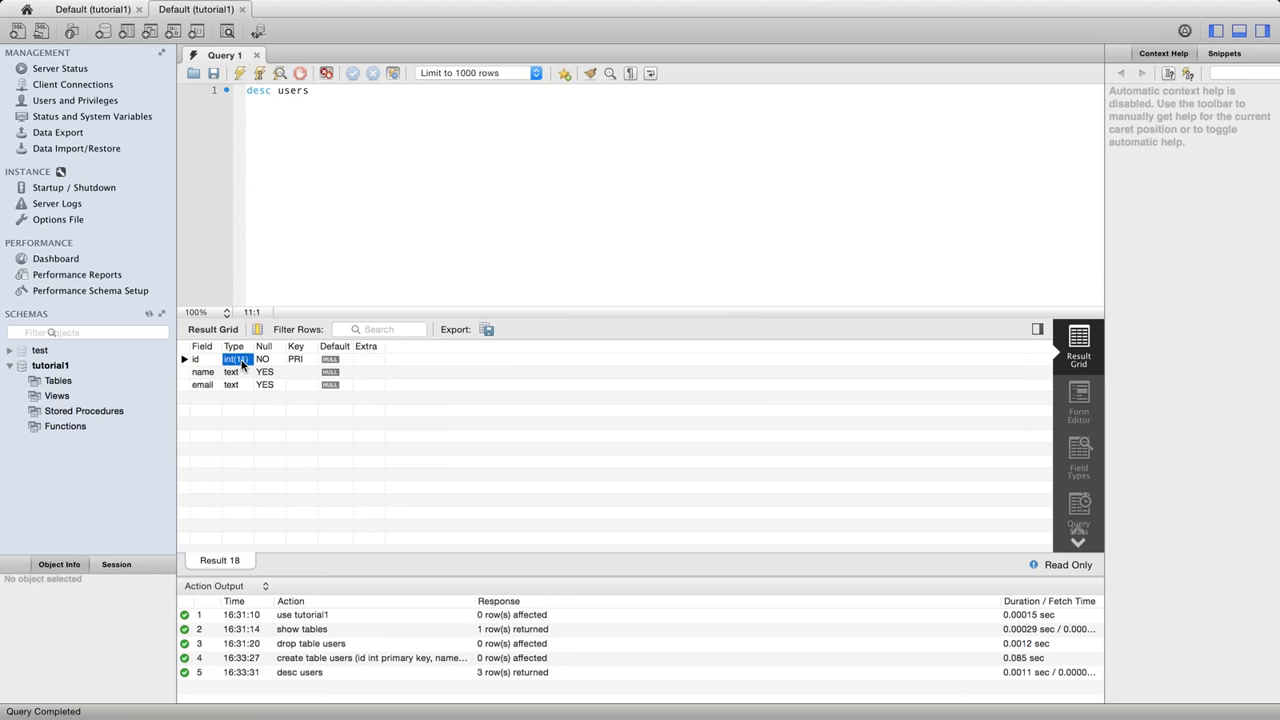
mouse_move(311, 261)
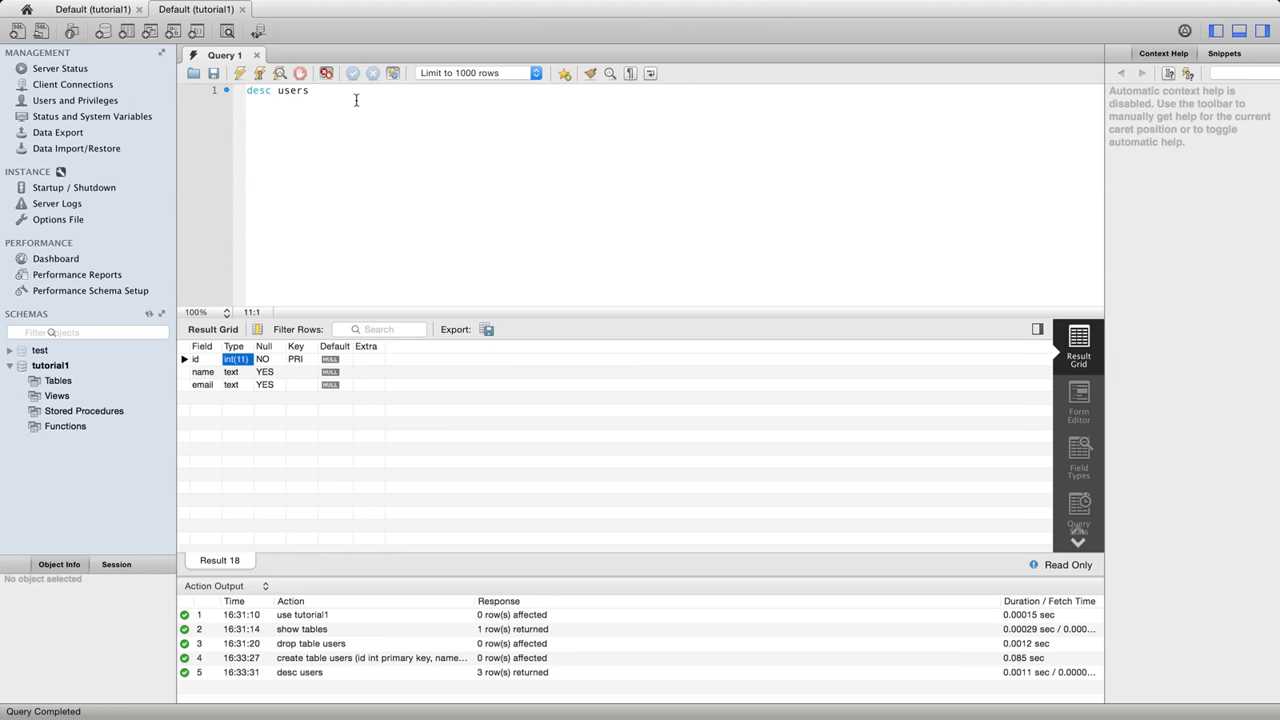
mouse_move(548, 170)
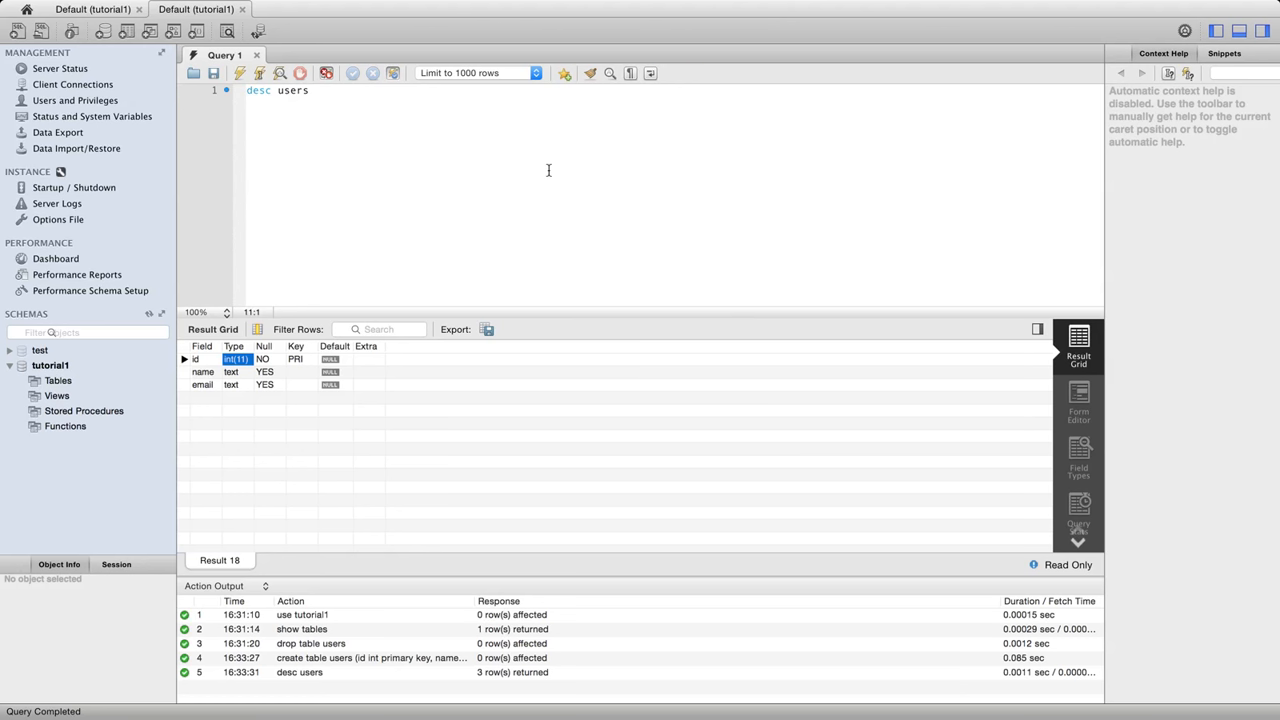
mouse_move(421, 118)
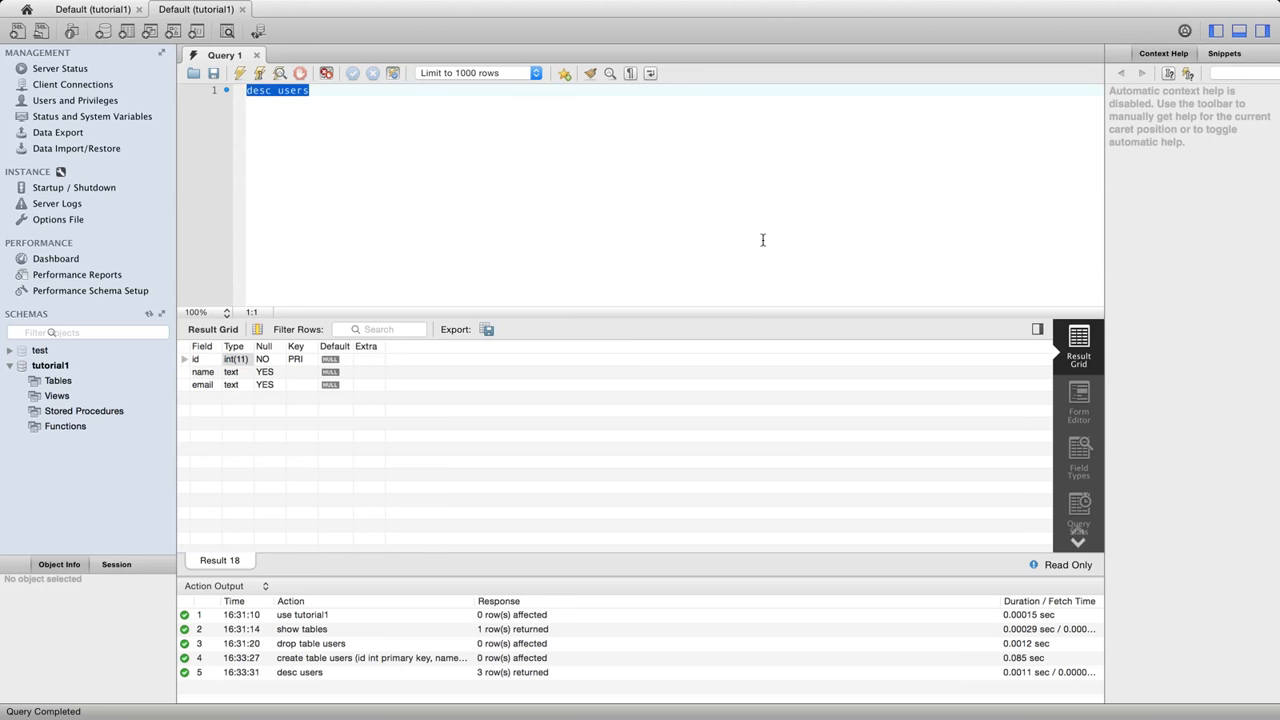
text(insert)
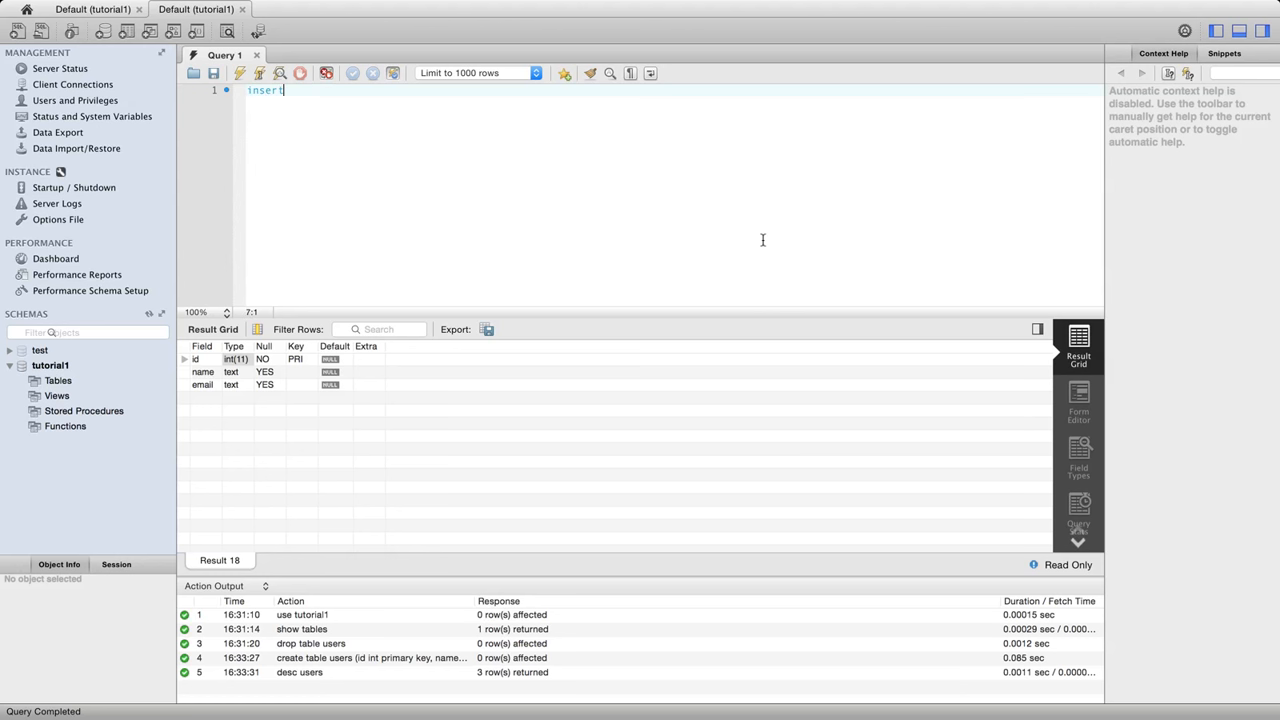
text(into users (1)
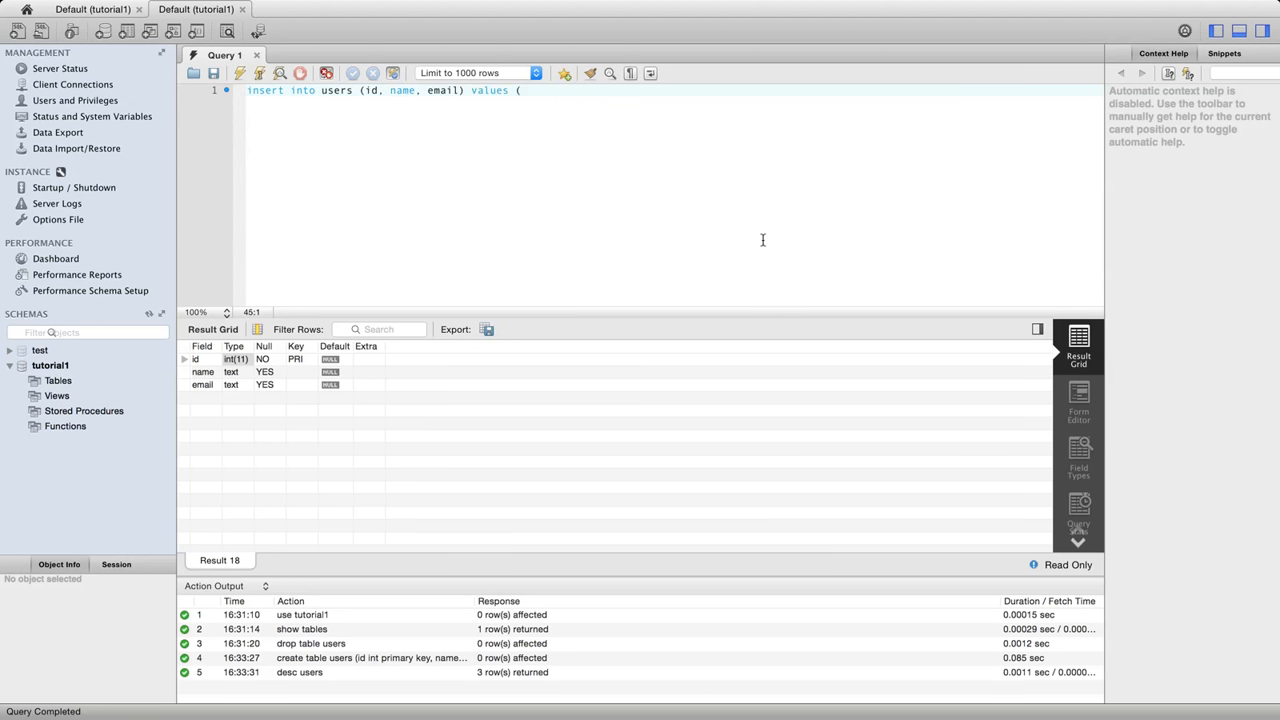
text(()
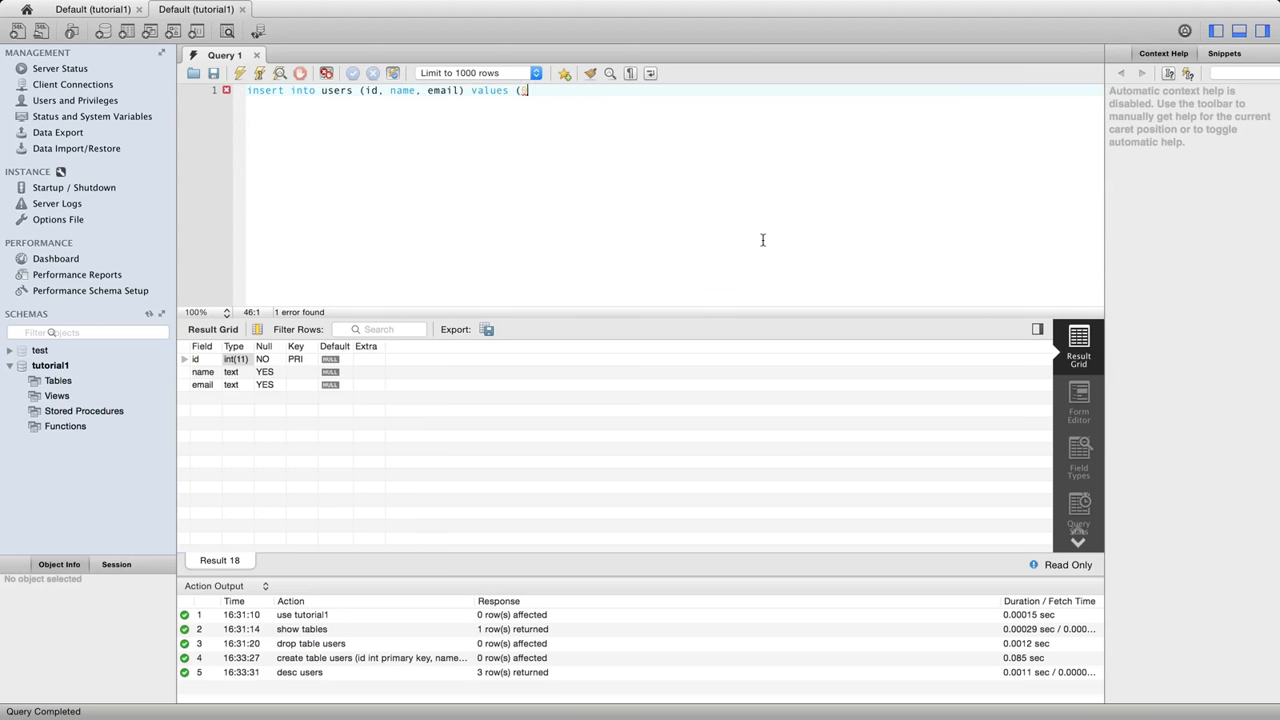
text(0, B)
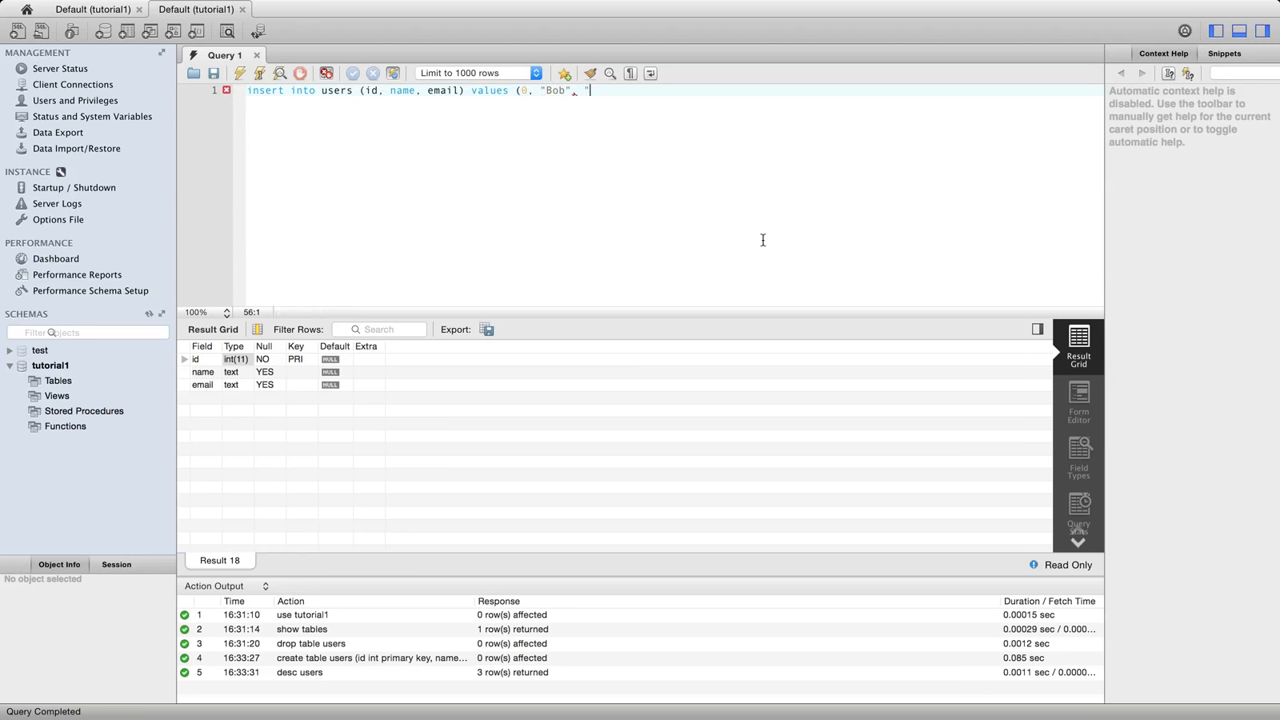
text(Bob)
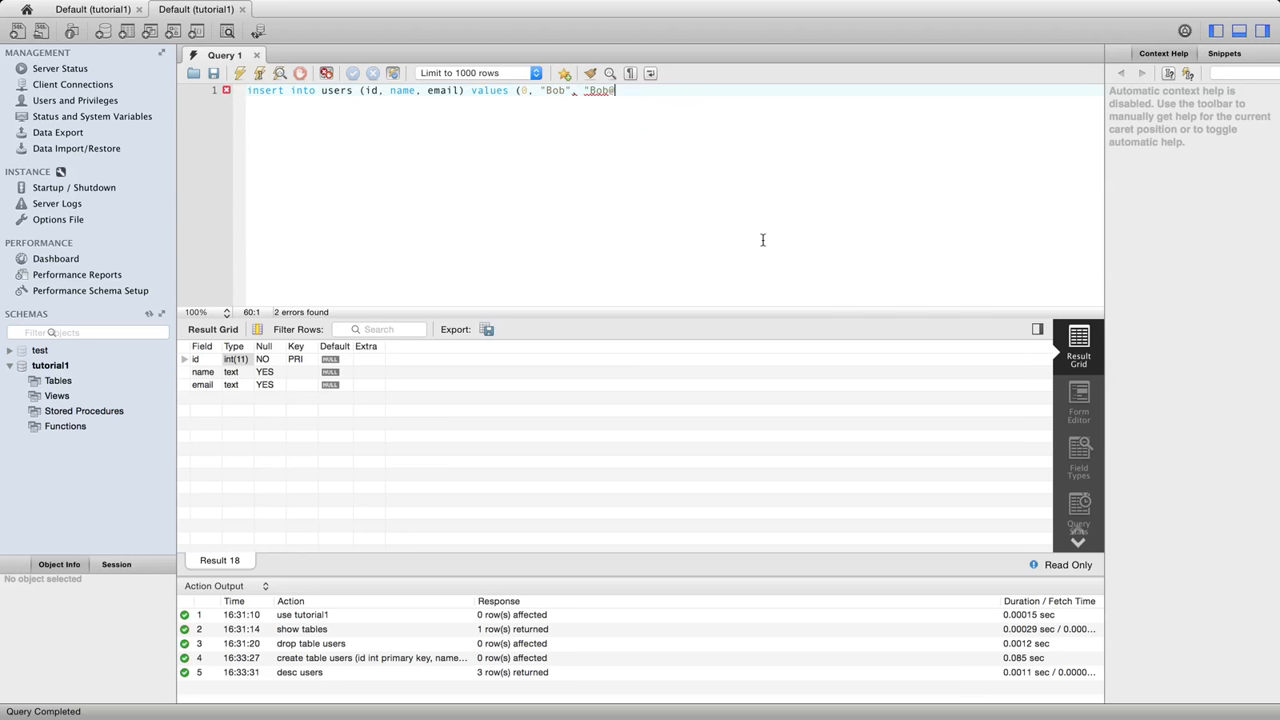
text(@dafafad.com)
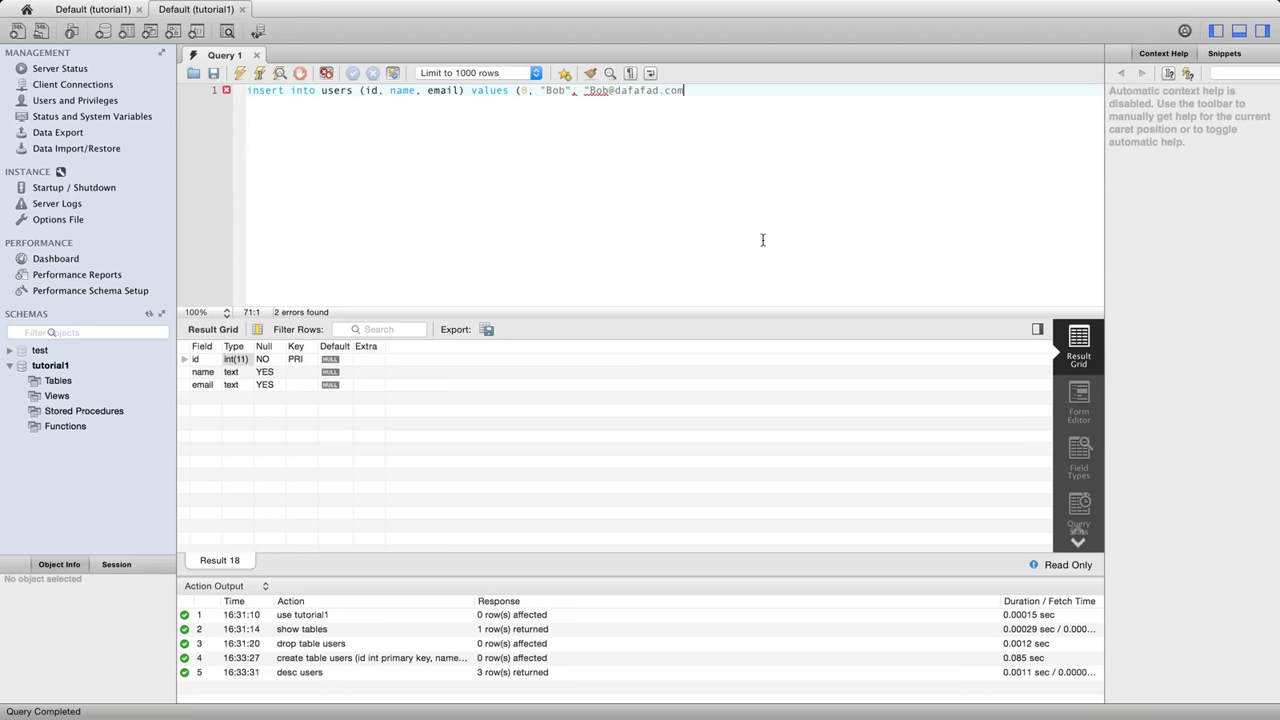
text("))
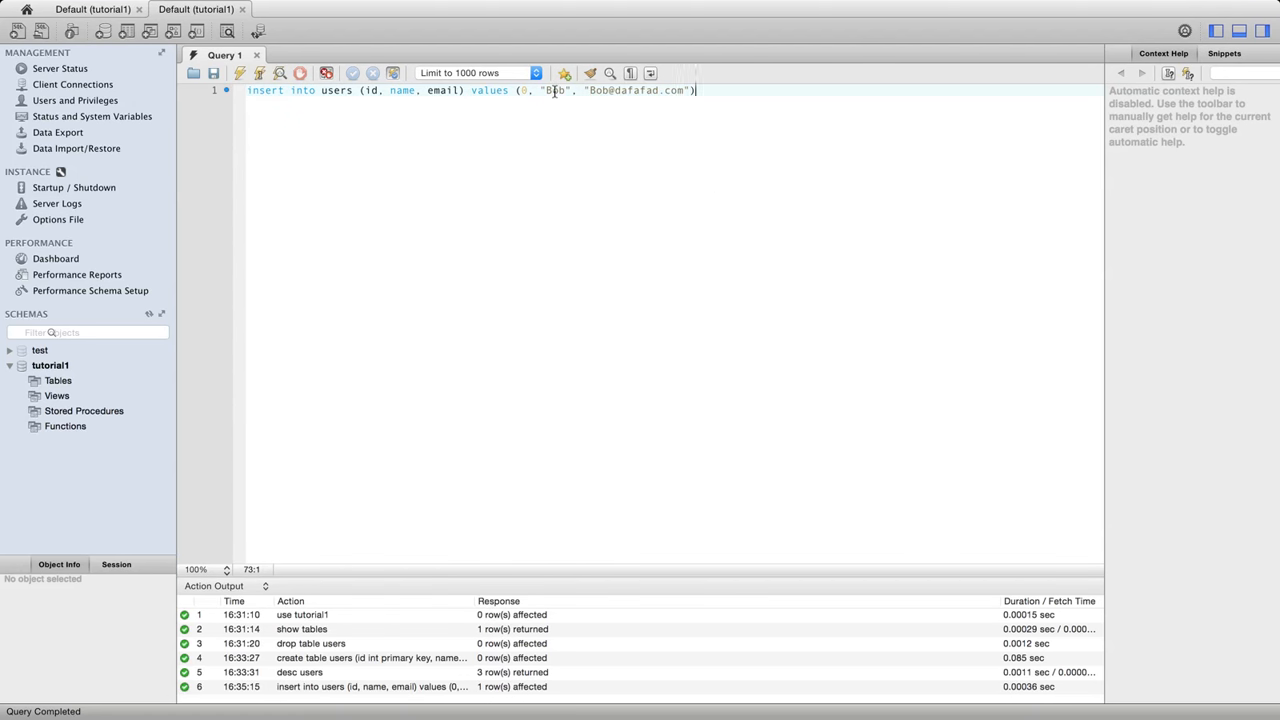
double_click(555, 90)
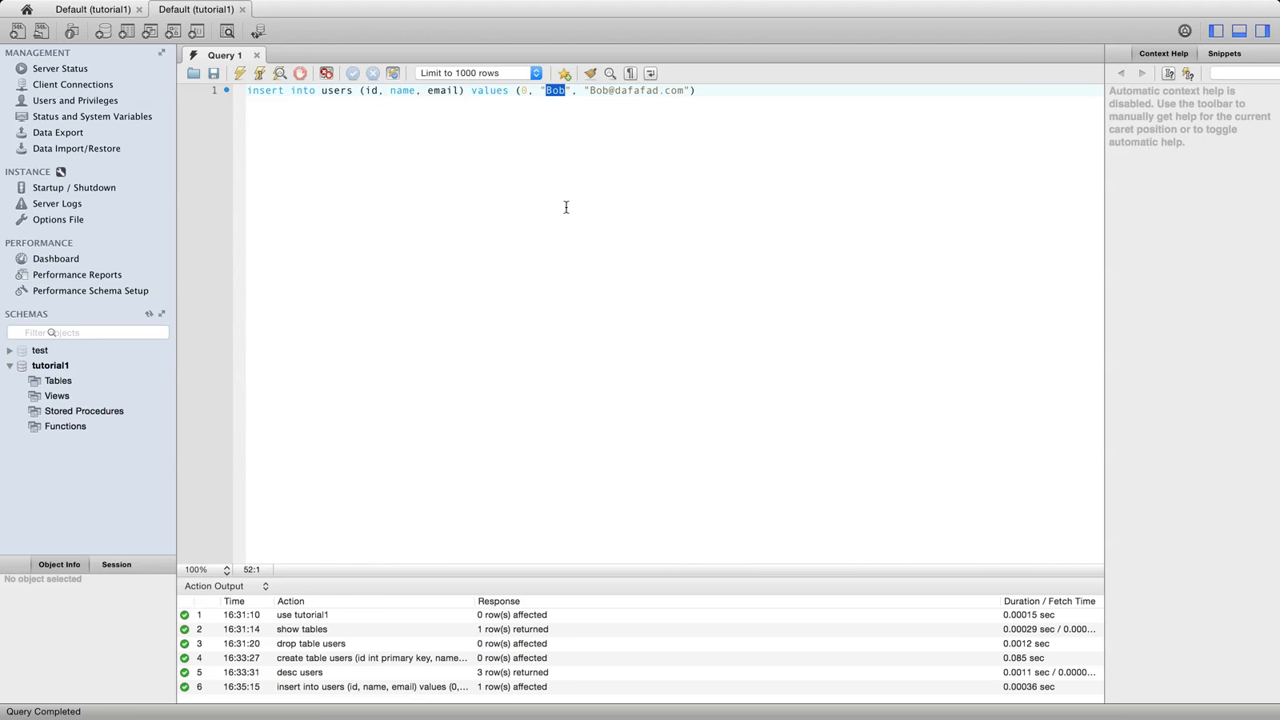
Insert Vick with id 1 and list all rows with SELECT * FROM users.
text(Vick)
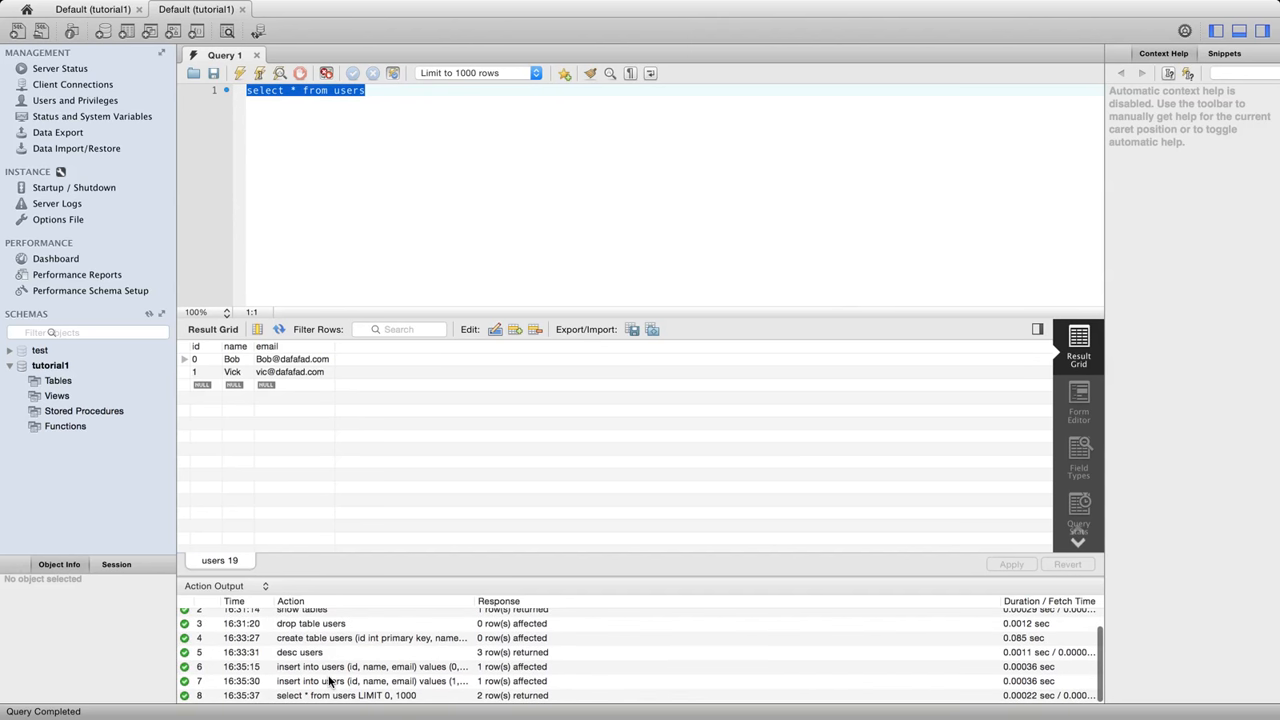
right_click(330, 679)
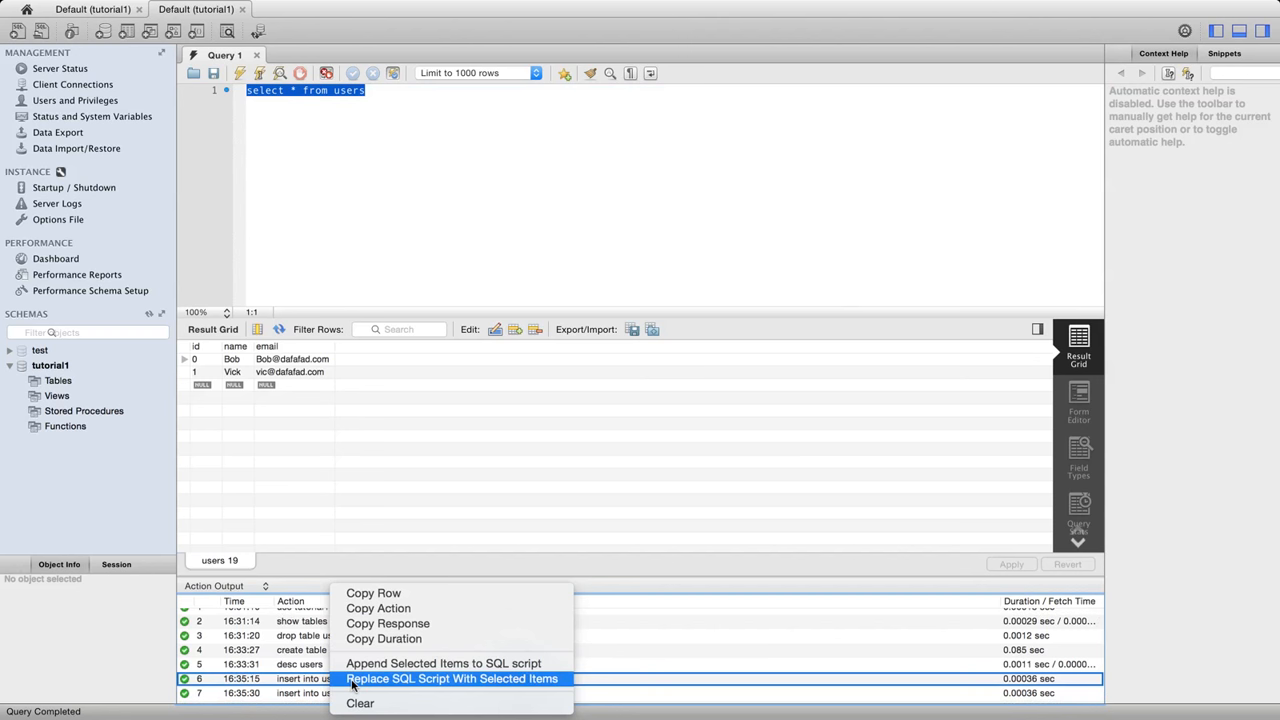
Reload Bob's insert, change name and email, keep id 0, and see the duplicate-key error.
click(451, 679)
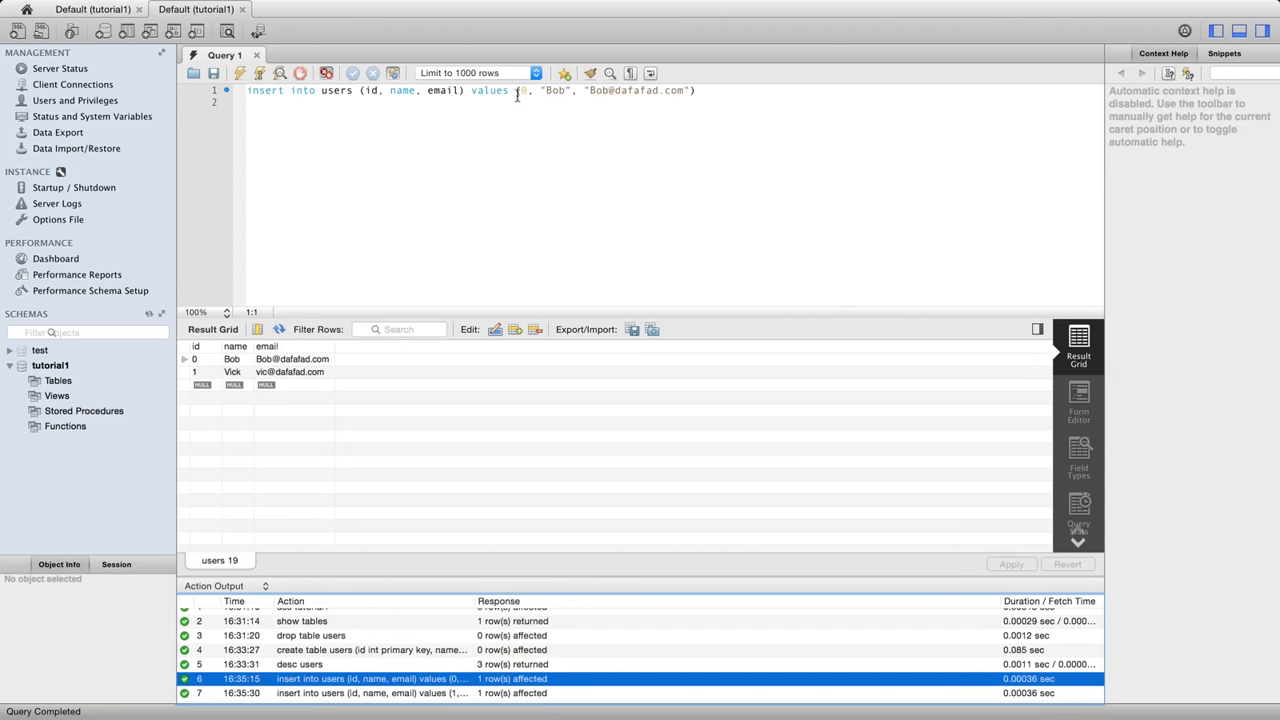
double_click(555, 90)
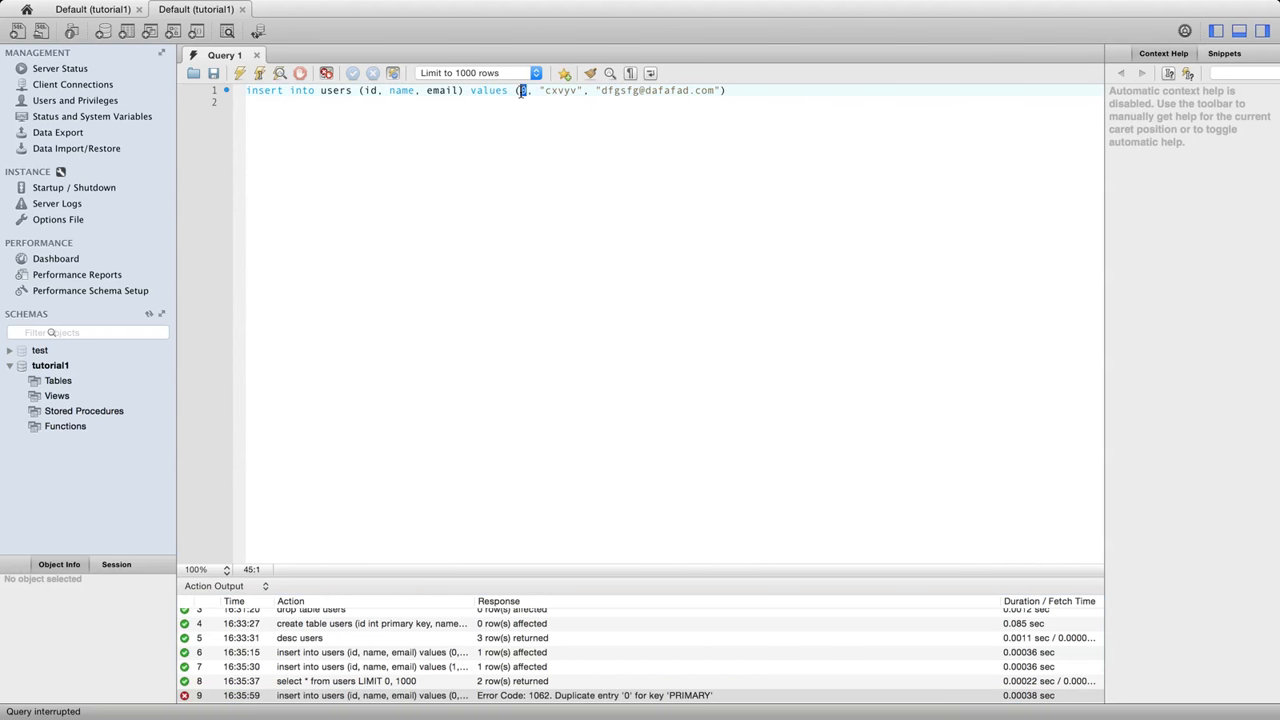
Run the insert with a null id, get the 'id cannot be null' error, and note 'bob' below.
text(null)
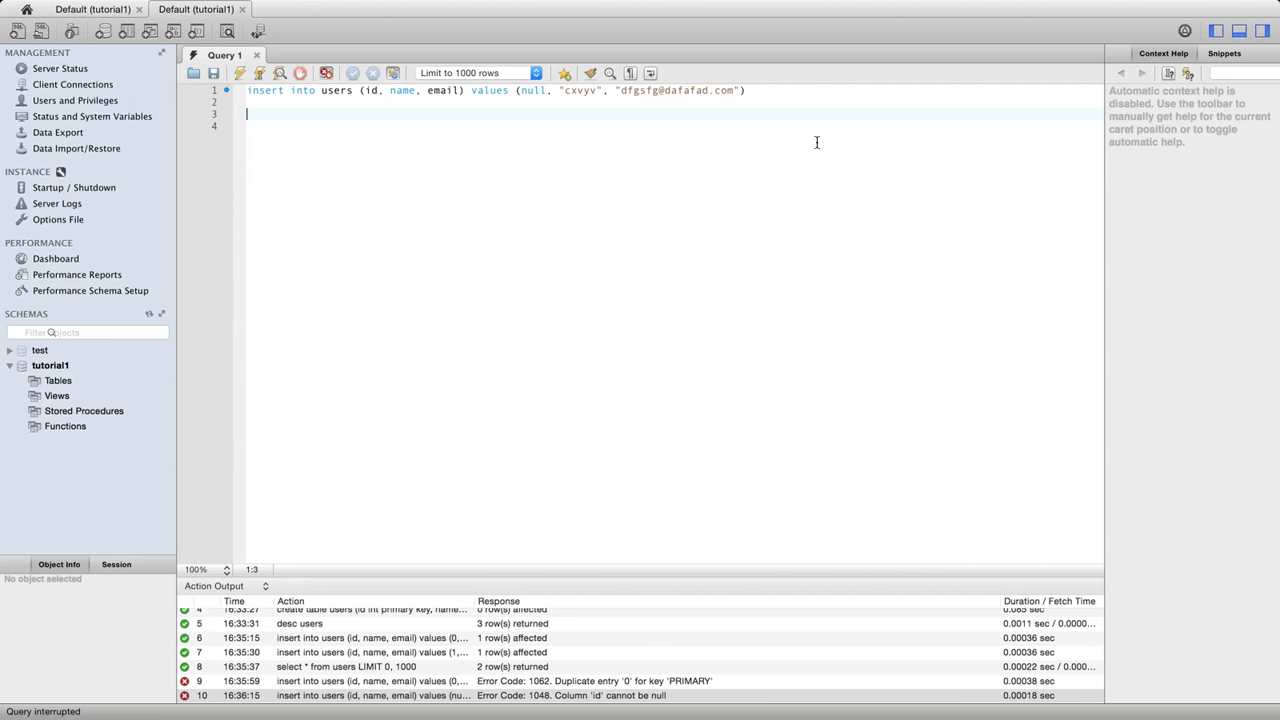
text(bob)
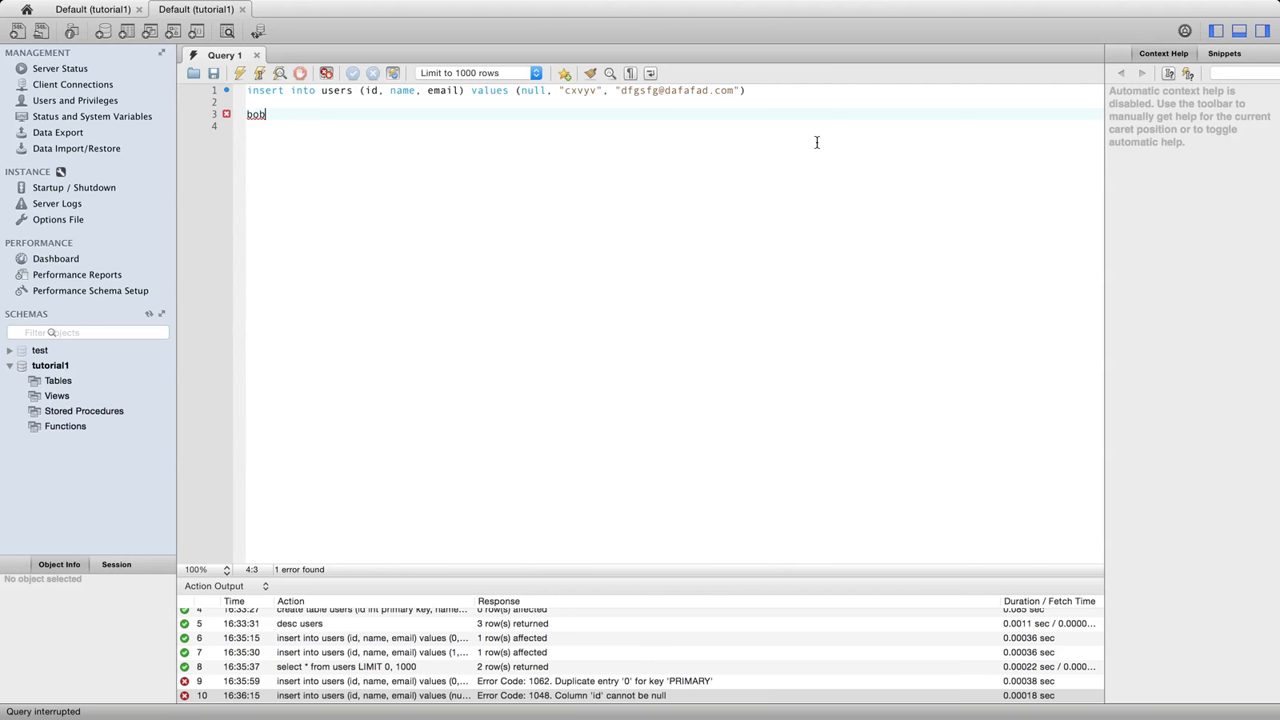
Finish the note bob_98789, rename cxvyv to Bob, and delete the id value.
text(_98789)
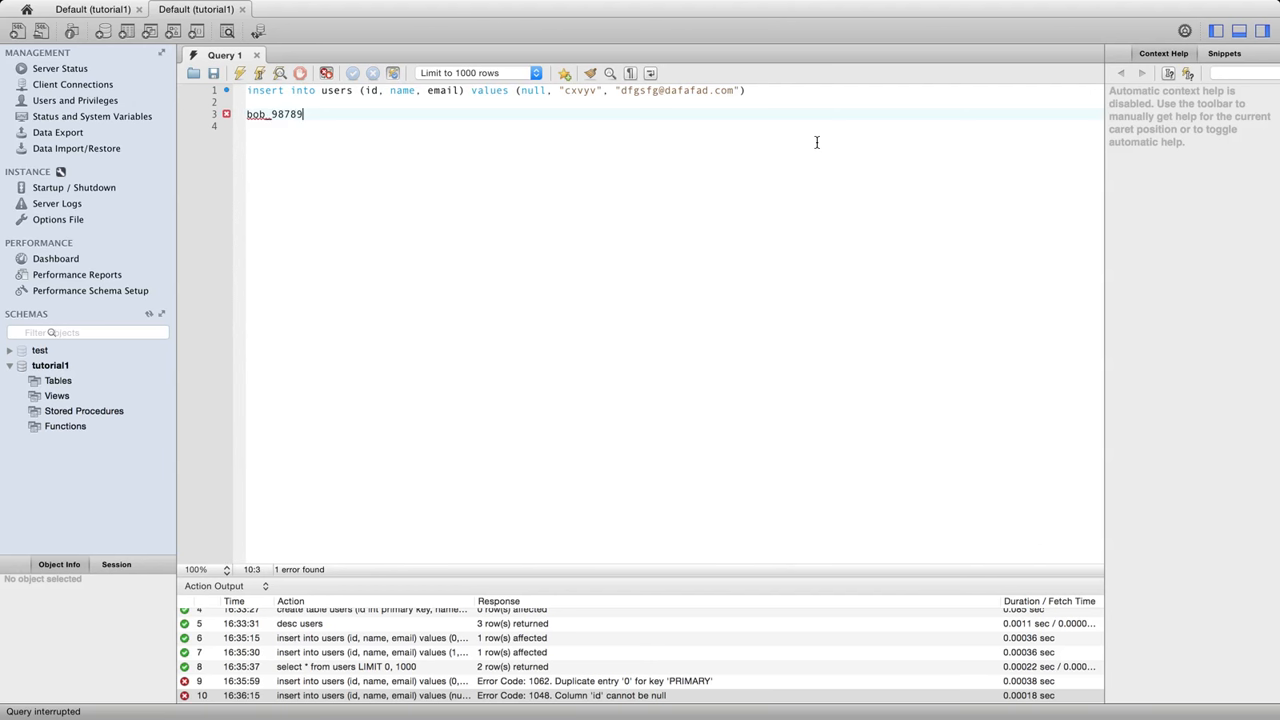
mouse_move(365, 164)
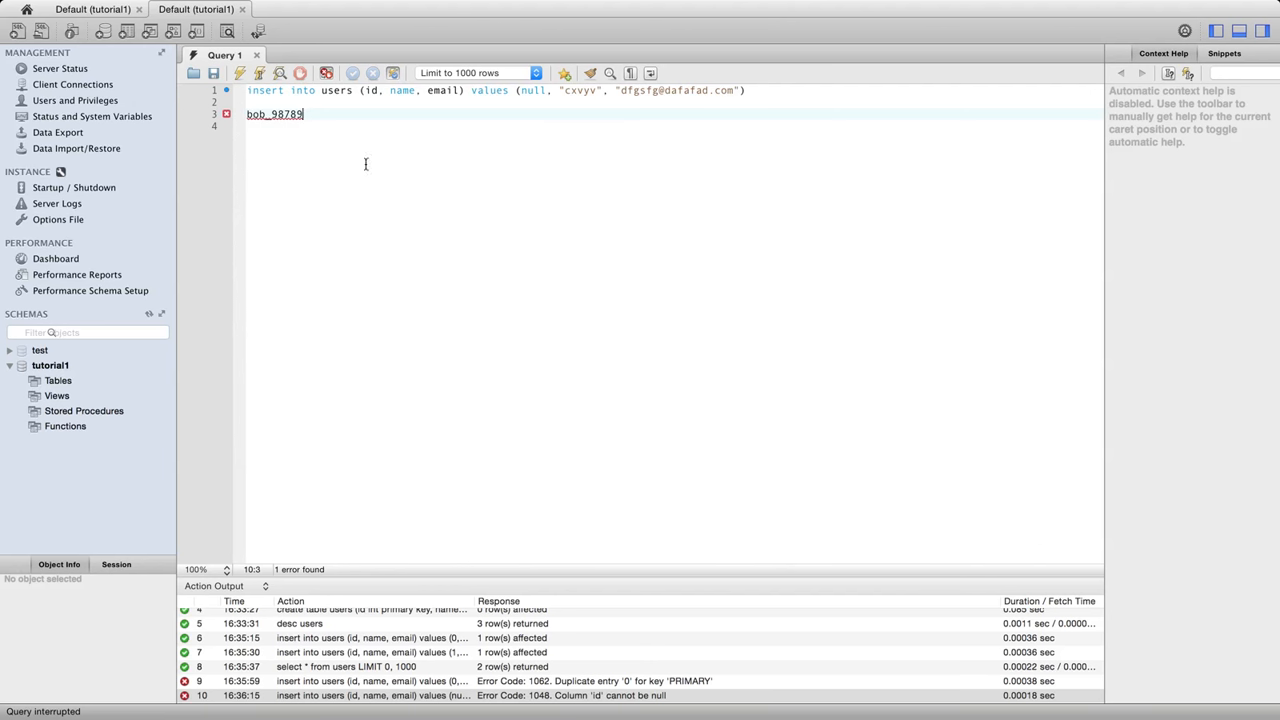
double_click(274, 113)
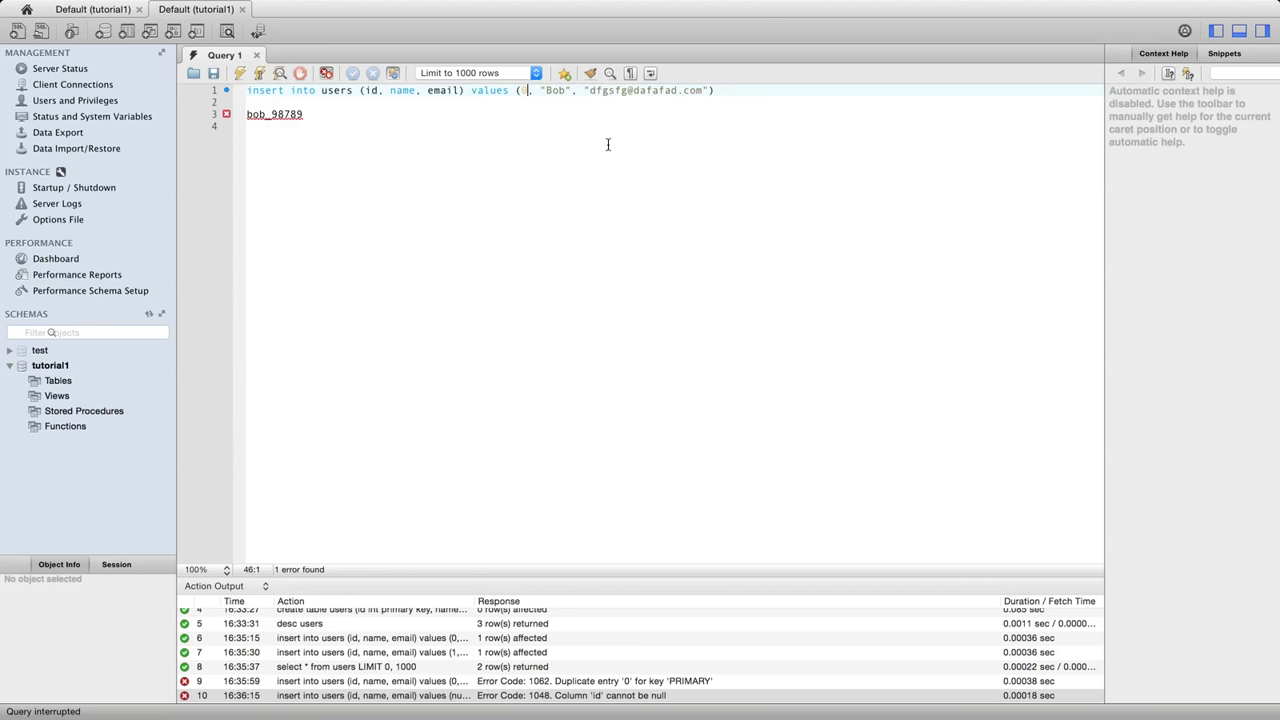
mouse_move(700, 218)
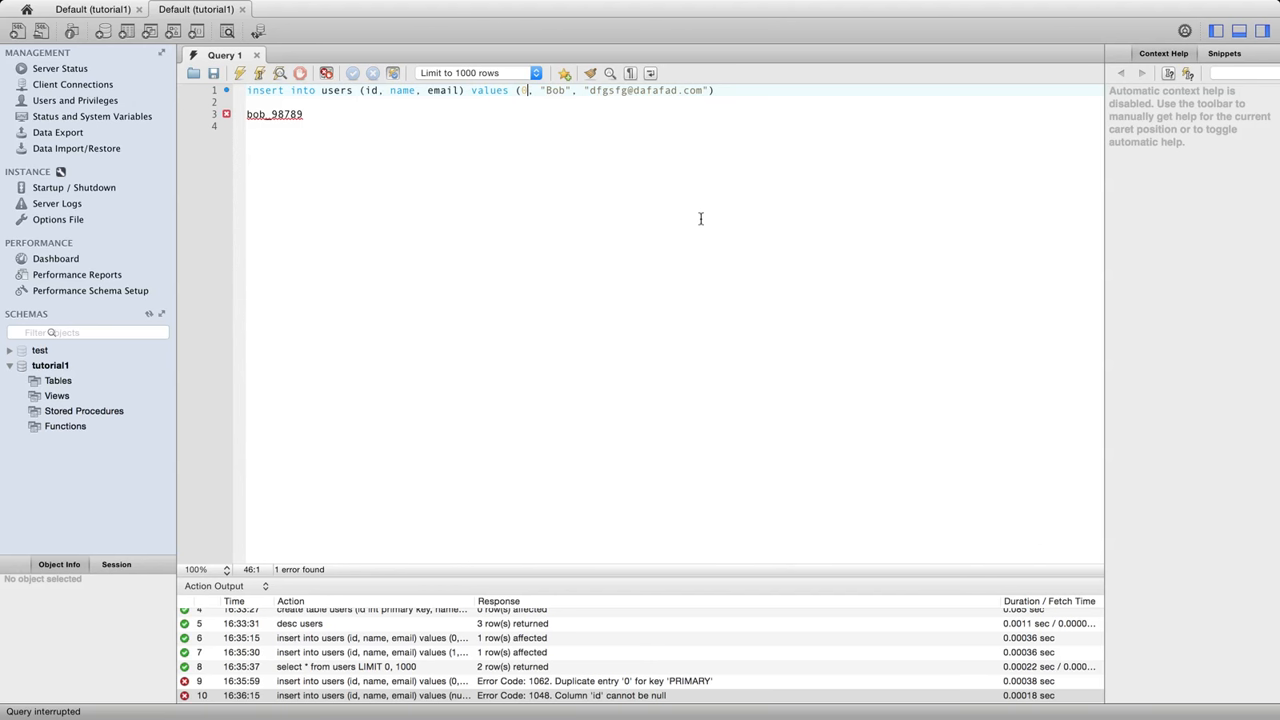
key(Backspace)
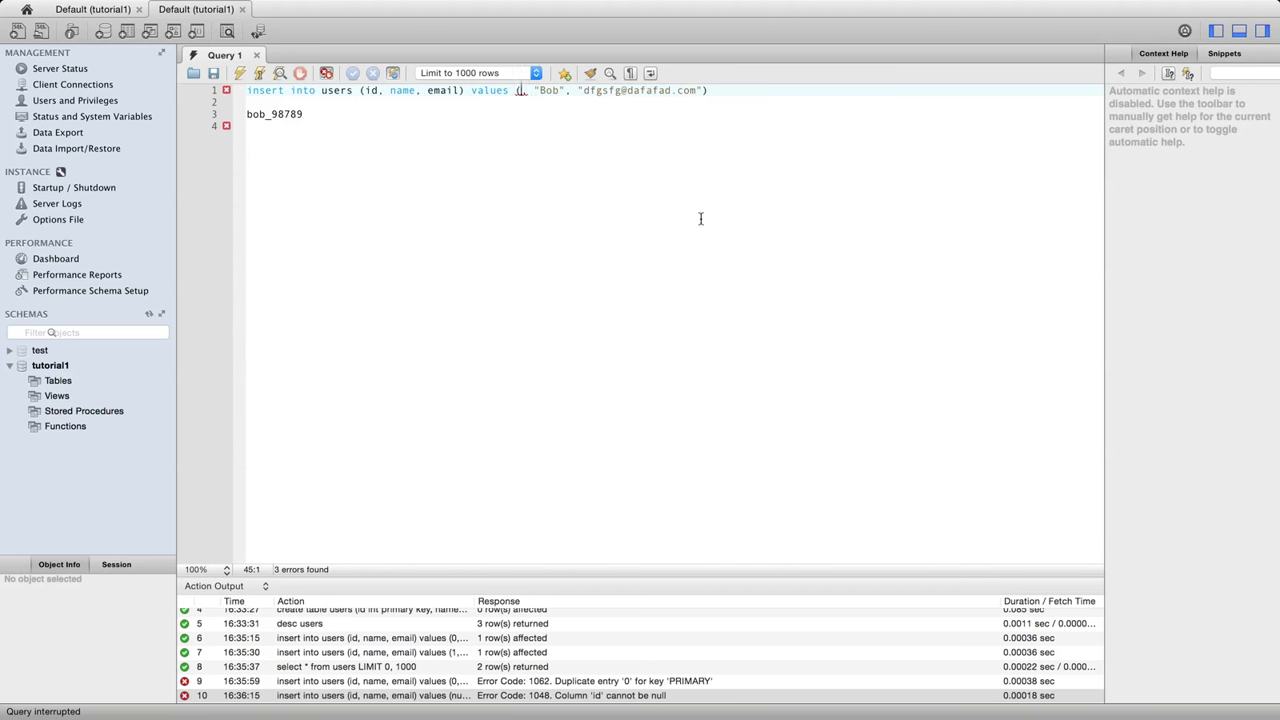
Enter "Bob_99879" as the id value and highlight the id and name Bob values.
text("Bob",)
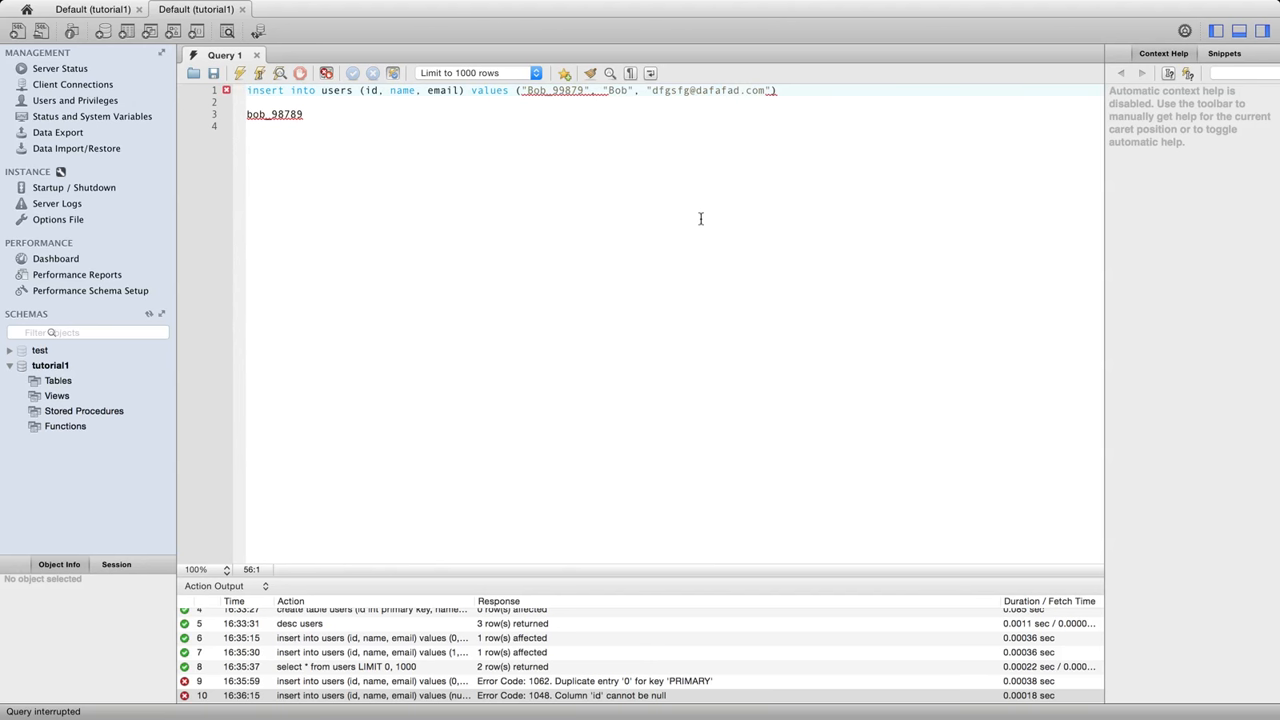
double_click(534, 90)
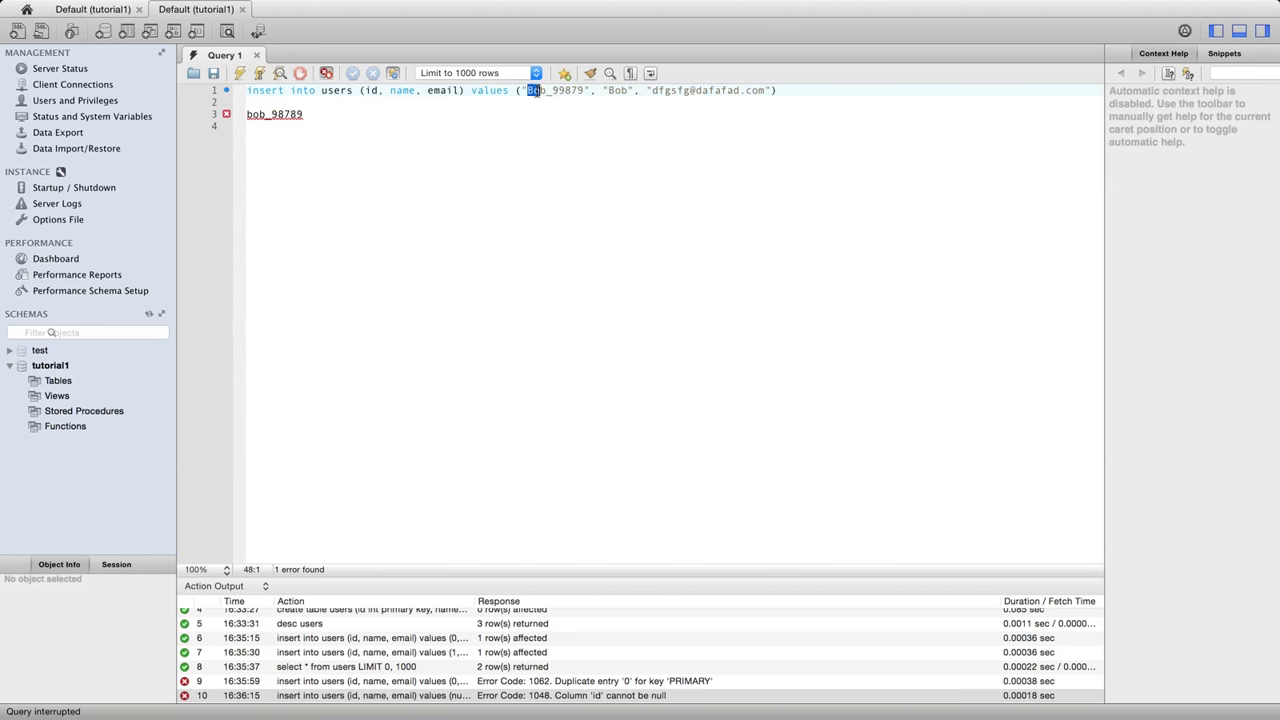
double_click(619, 90)
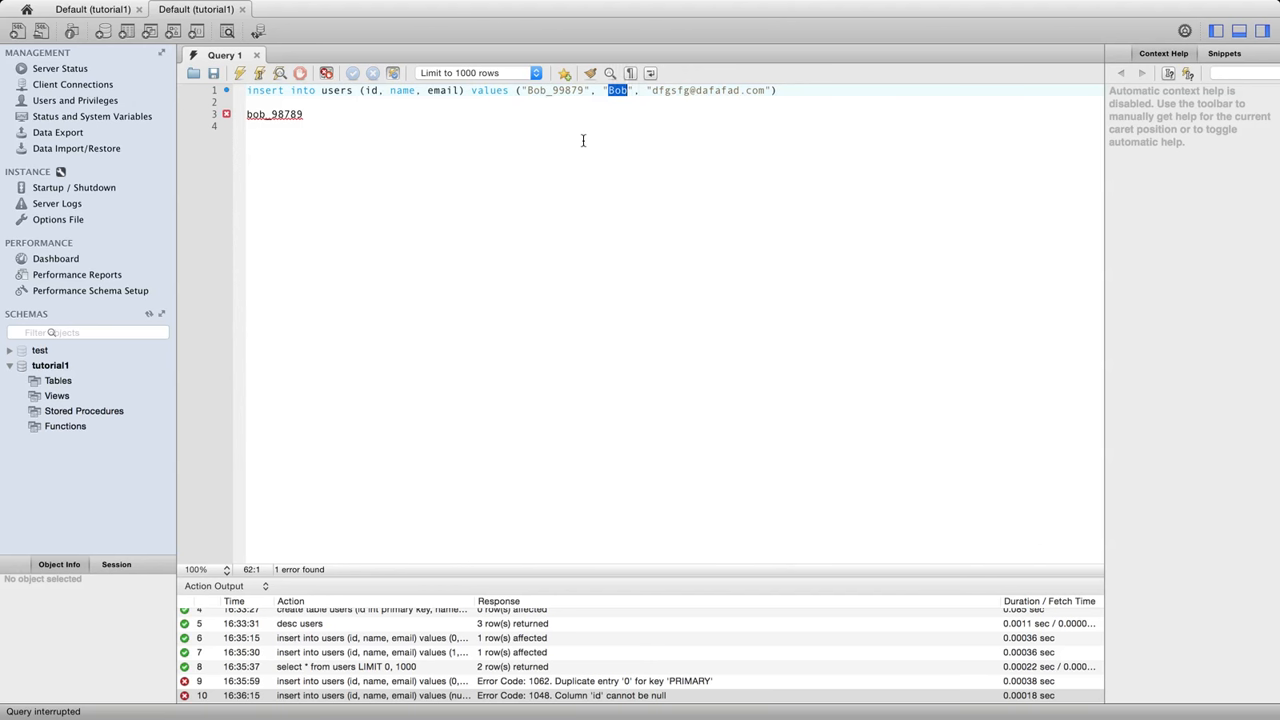
mouse_move(640, 169)
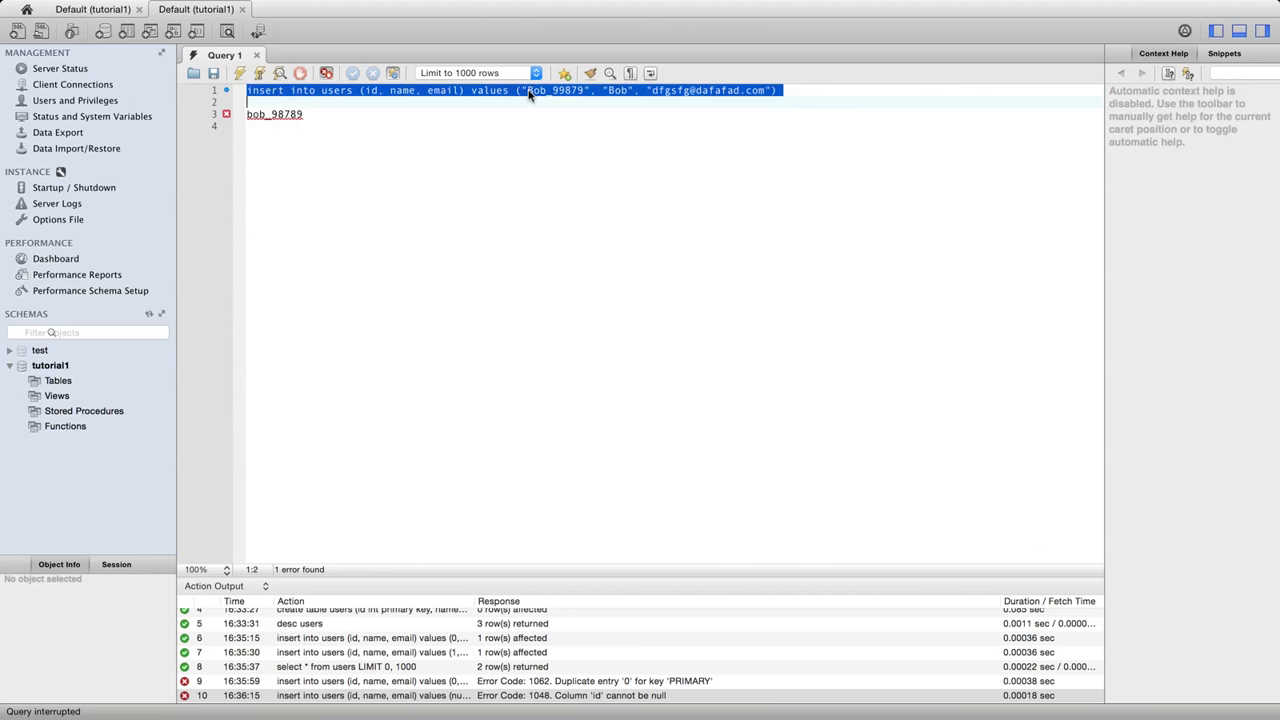
double_click(554, 90)
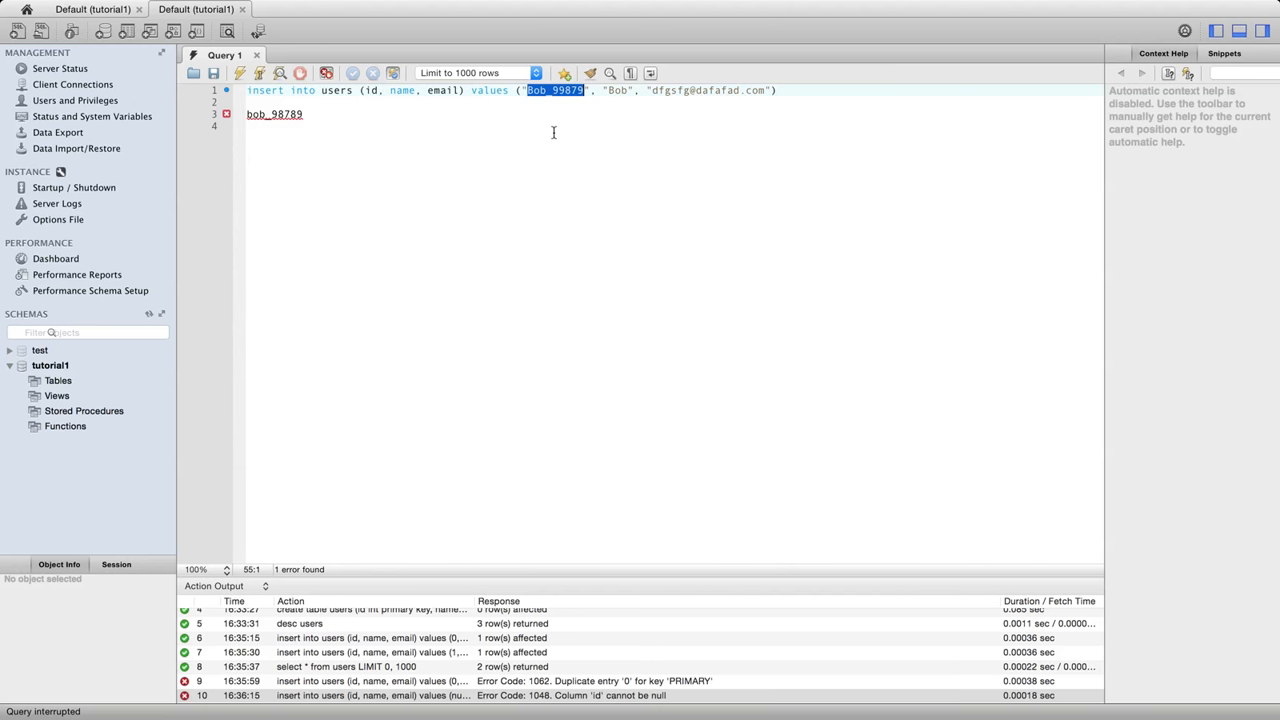
mouse_move(569, 105)
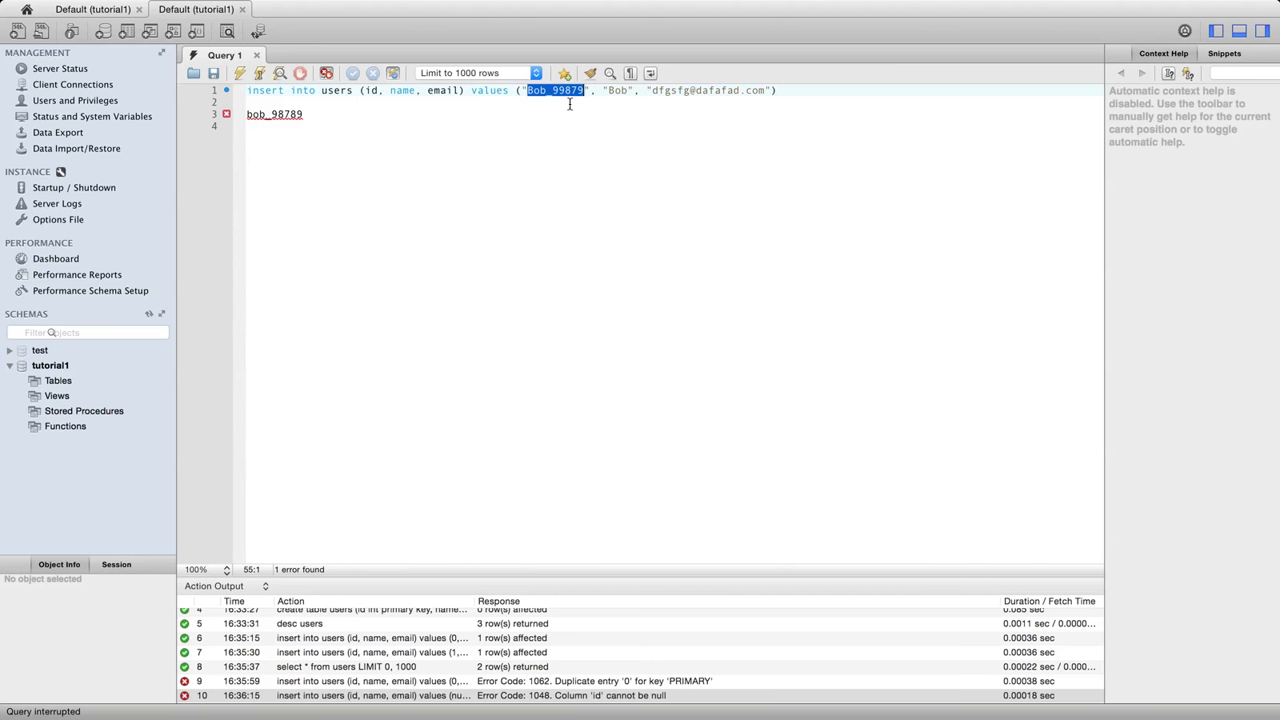
double_click(617, 90)
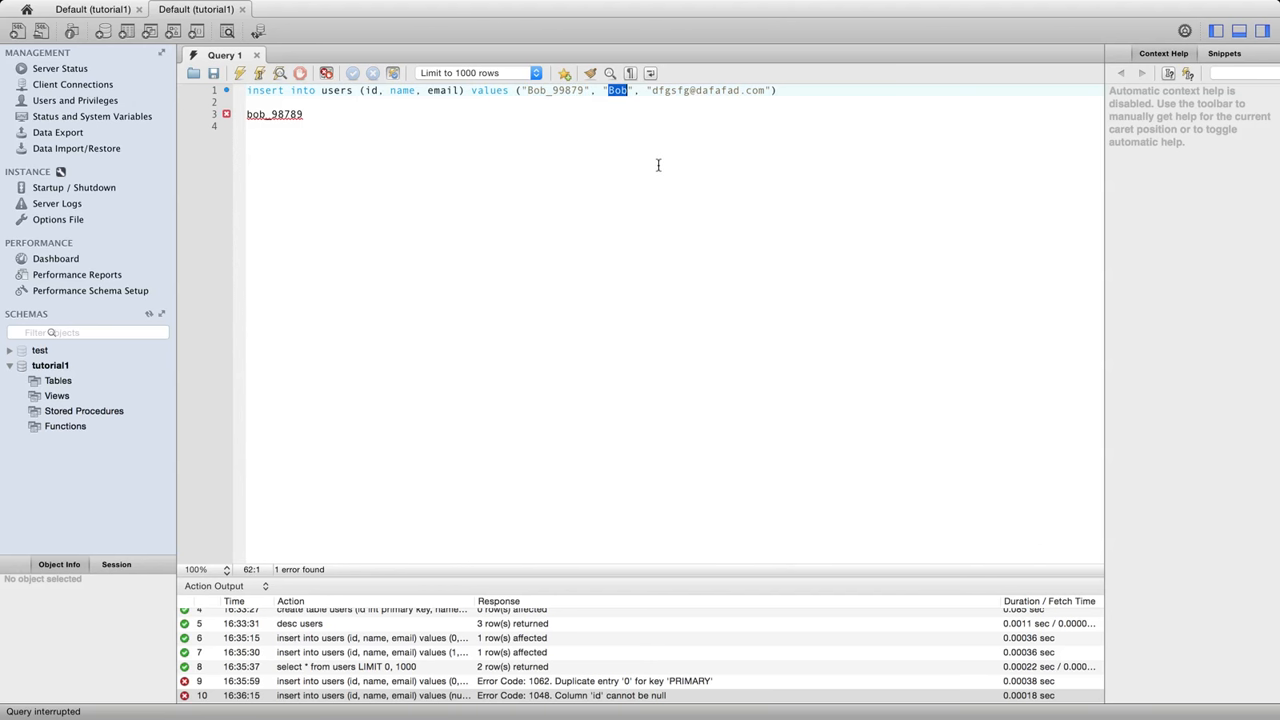
mouse_move(732, 190)
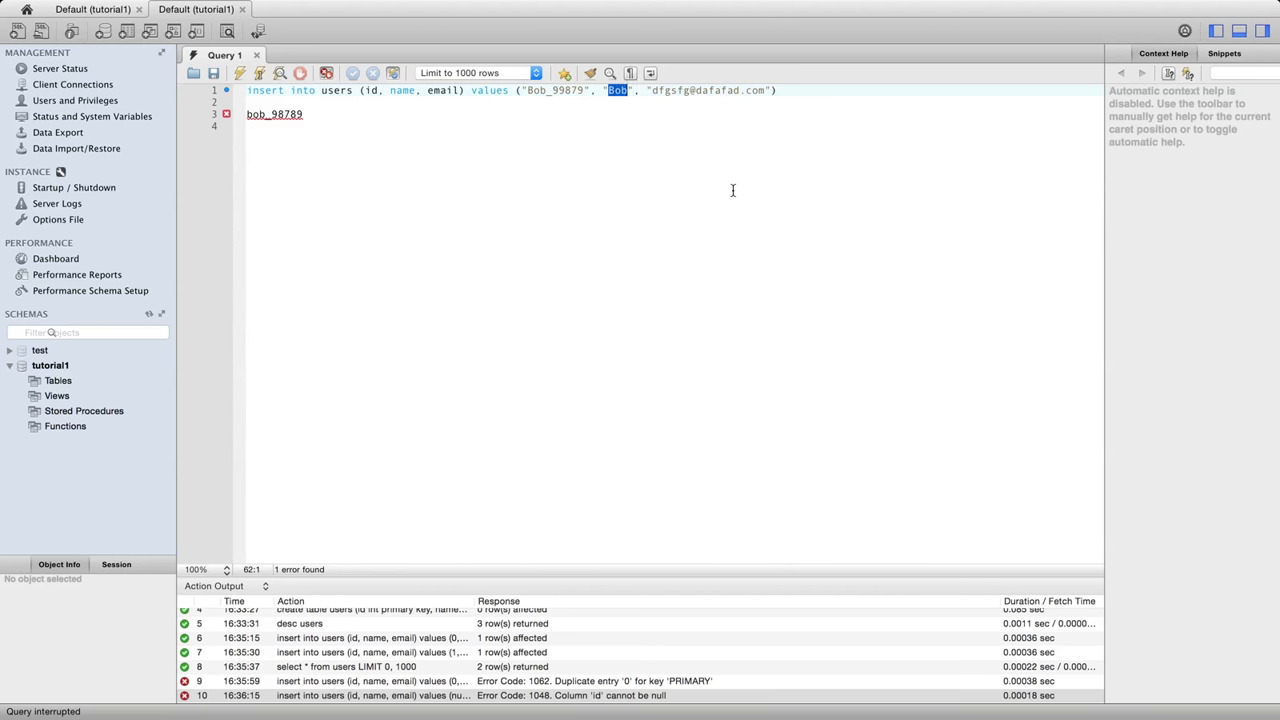
mouse_move(659, 151)
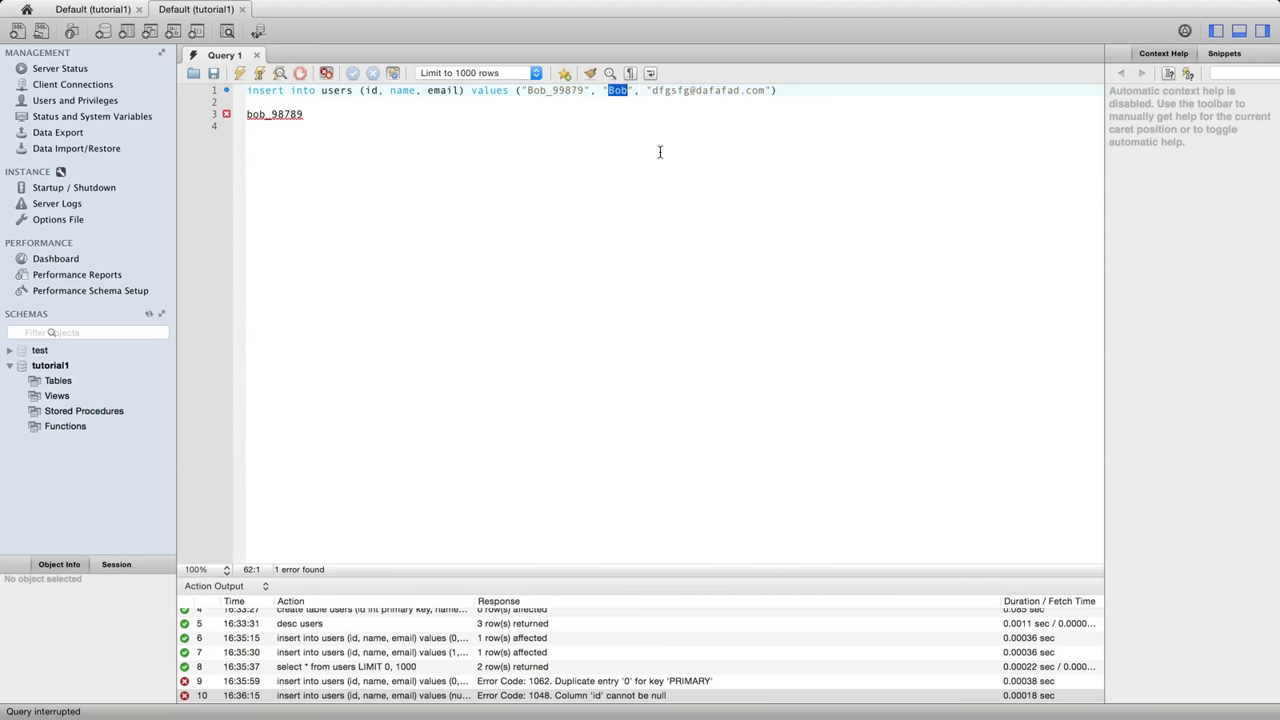